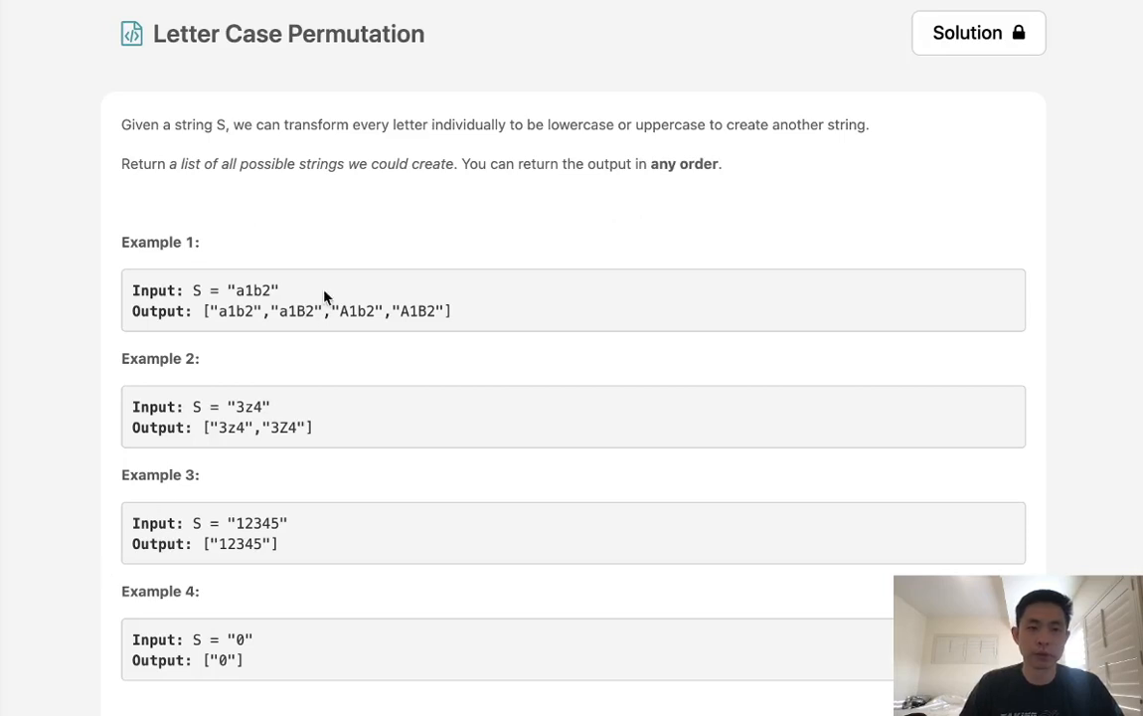
{"action": "mouse_move", "coordinate": [322, 58]}
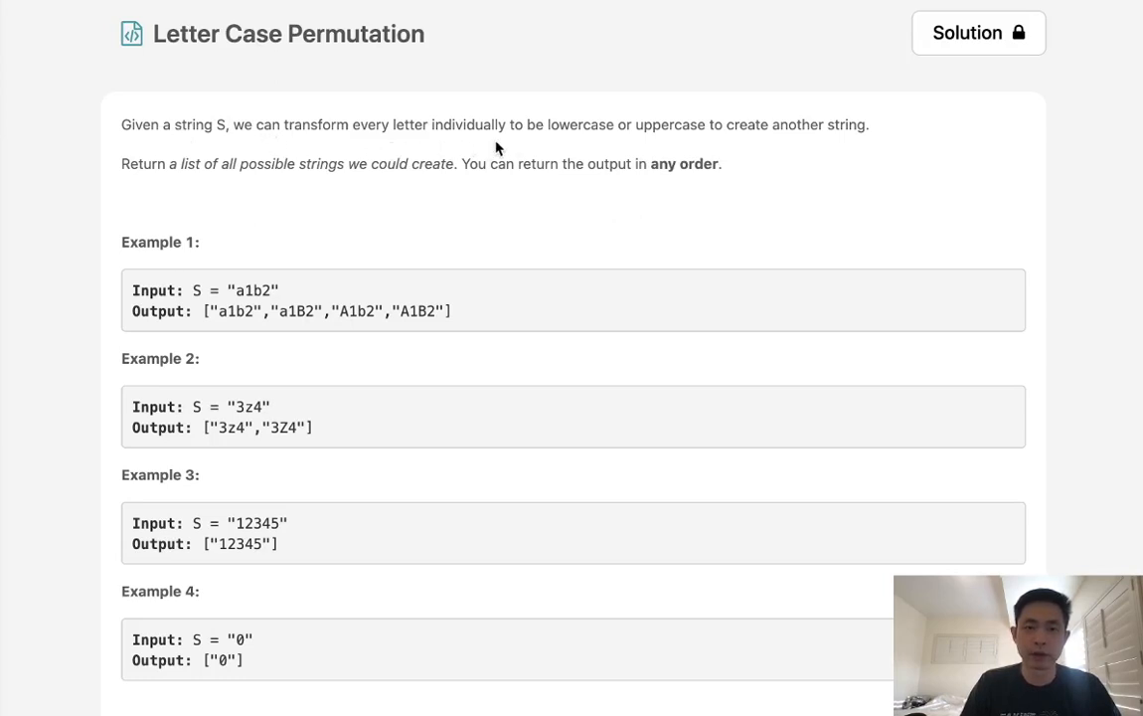
{"action": "mouse_move", "coordinate": [658, 151]}
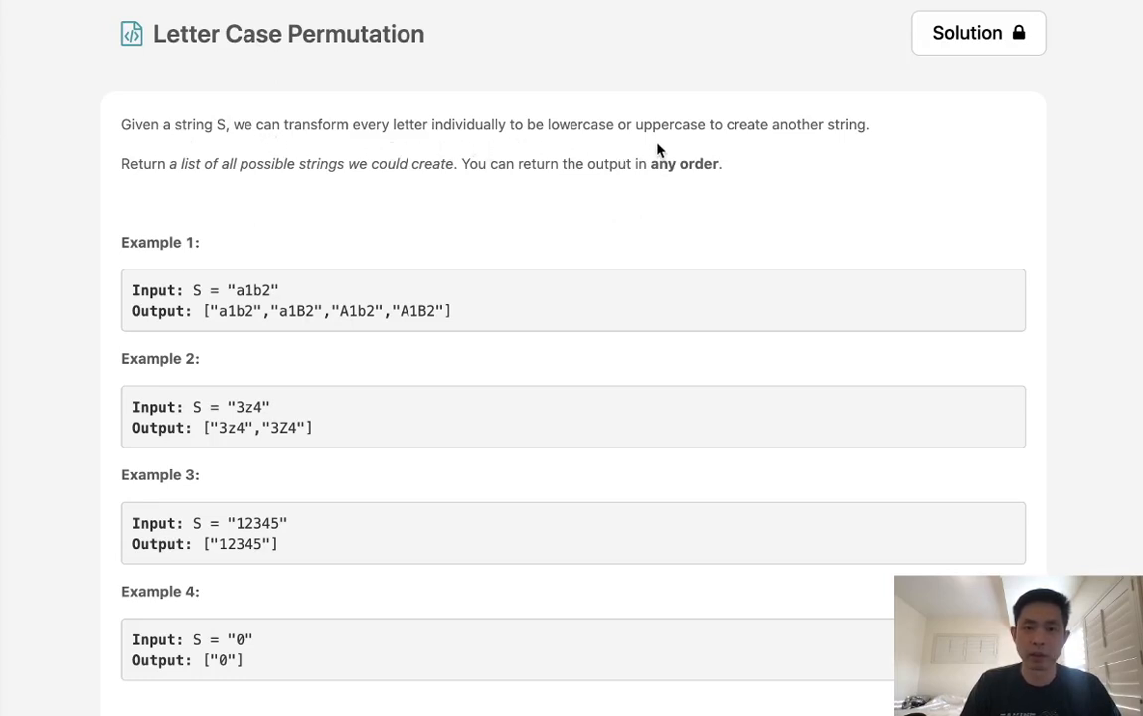
{"action": "mouse_move", "coordinate": [764, 149]}
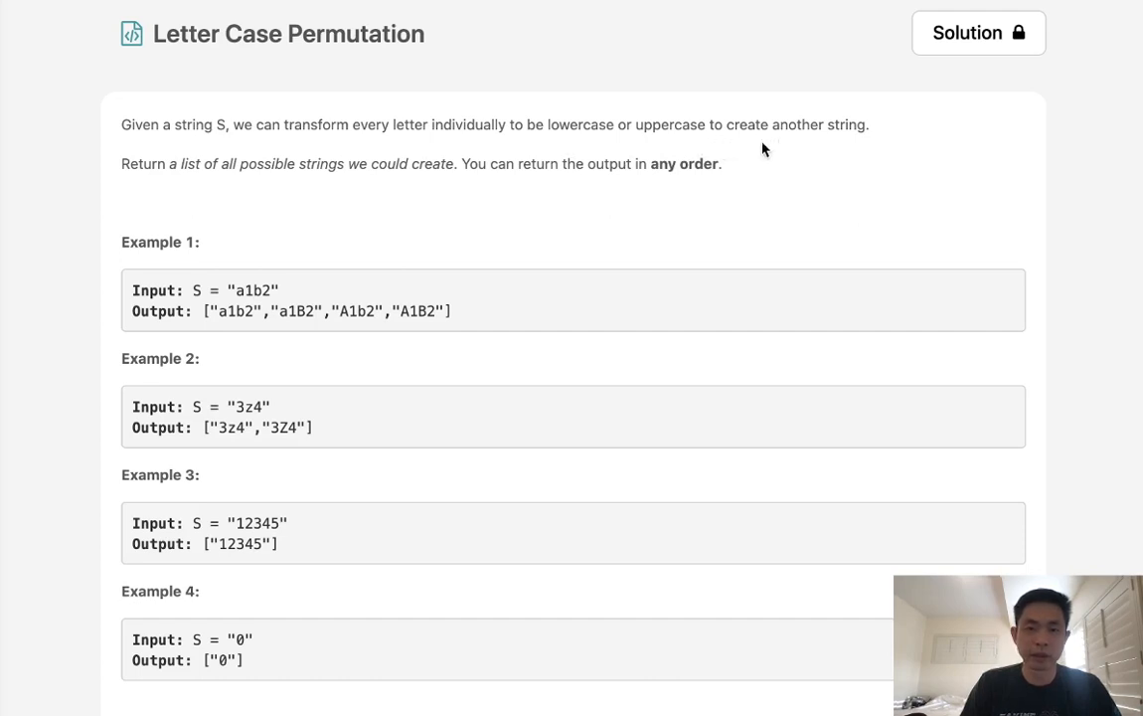
{"action": "mouse_move", "coordinate": [350, 189]}
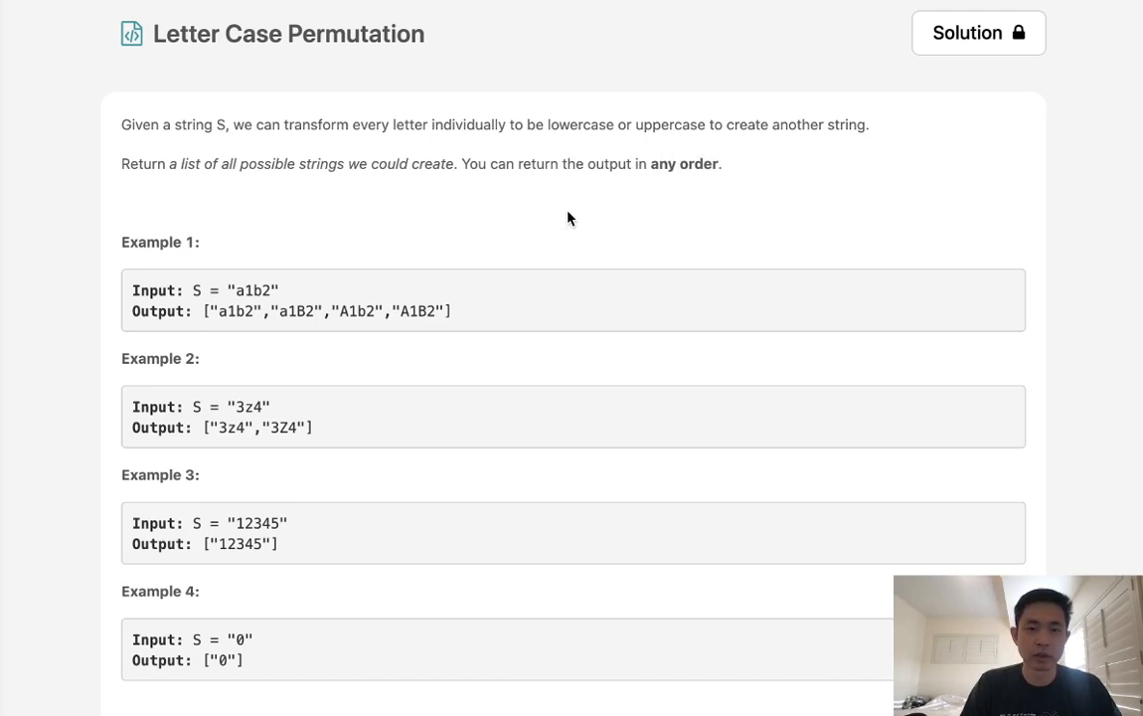
{"action": "mouse_move", "coordinate": [330, 346]}
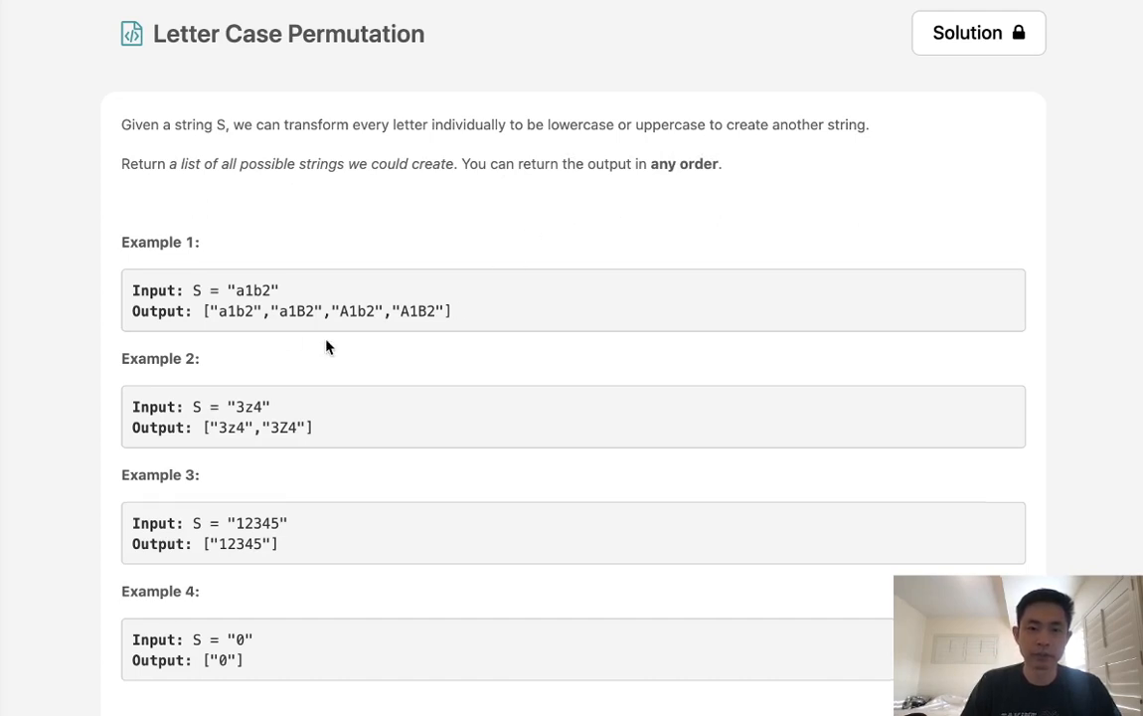
Note the sample string abc1 and begin listing permutations abc1, Abc1, aBc1, ABc1 line by line.
{"action": "scroll", "scroll_direction": "down", "scroll_amount": 3}
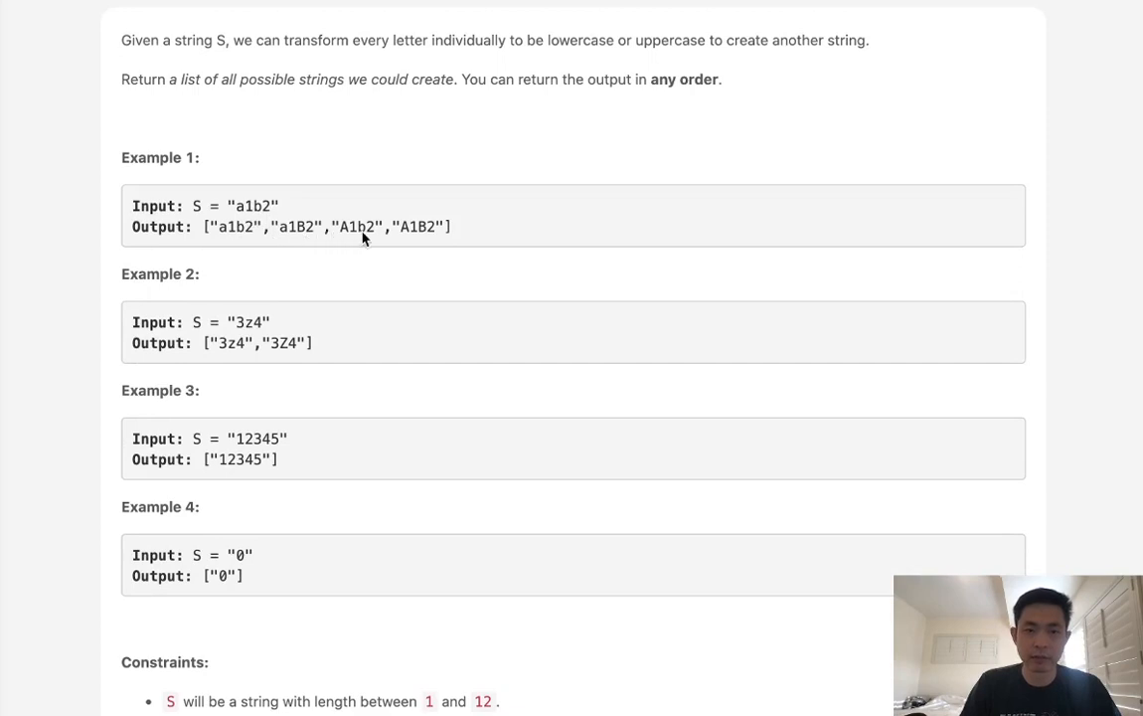
{"action": "mouse_move", "coordinate": [334, 243]}
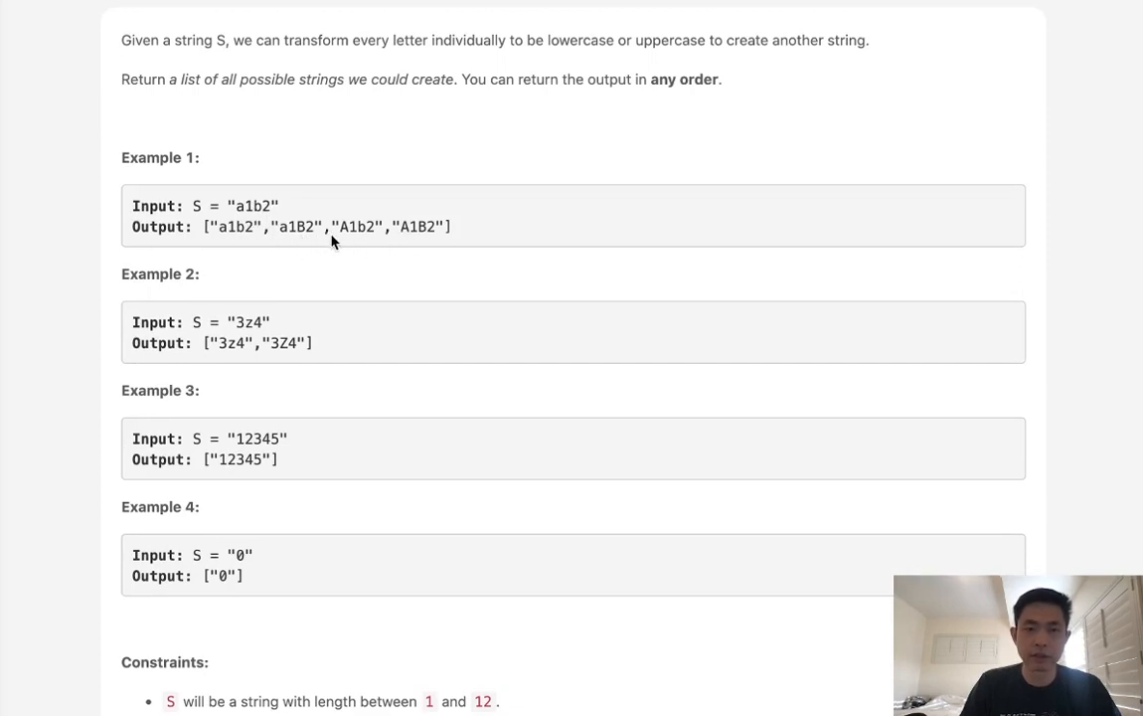
{"action": "mouse_move", "coordinate": [263, 219]}
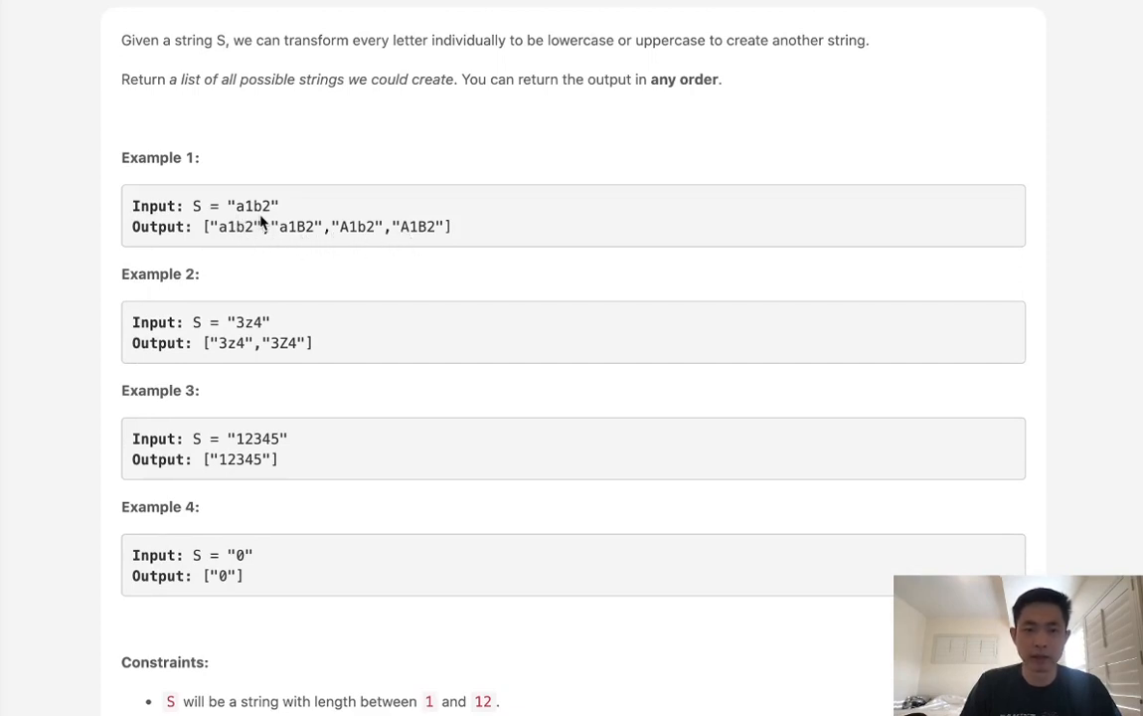
{"action": "scroll", "scroll_direction": "down", "scroll_amount": 3}
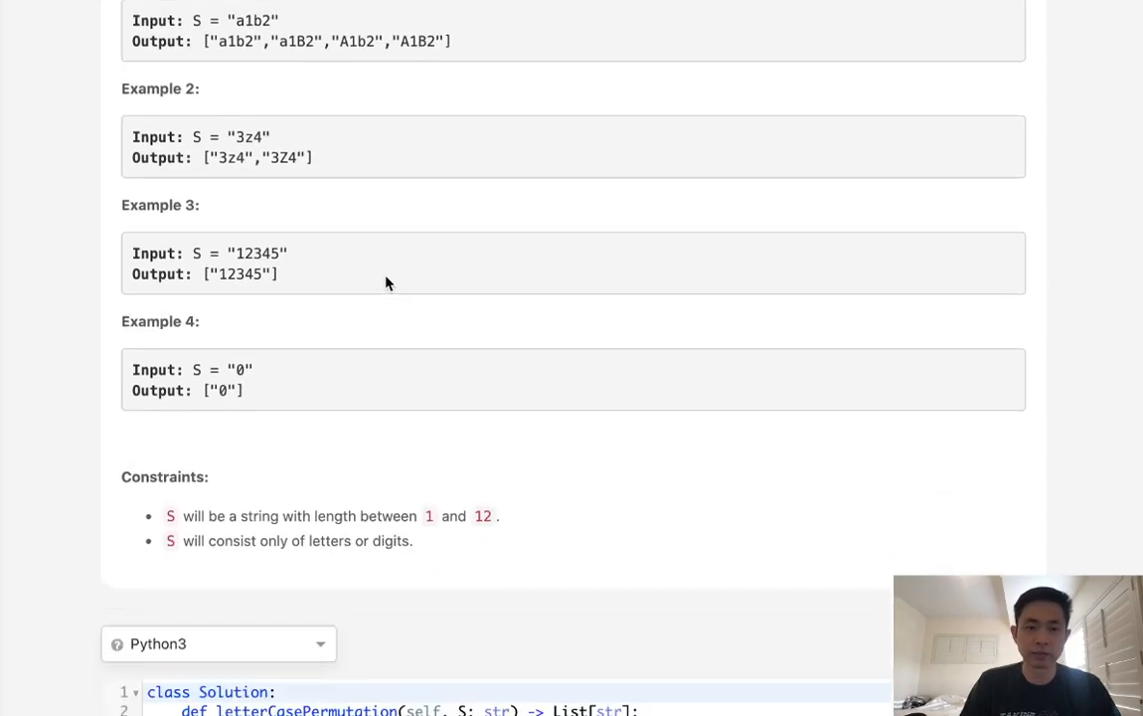
{"action": "scroll", "scroll_direction": "down", "scroll_amount": 3}
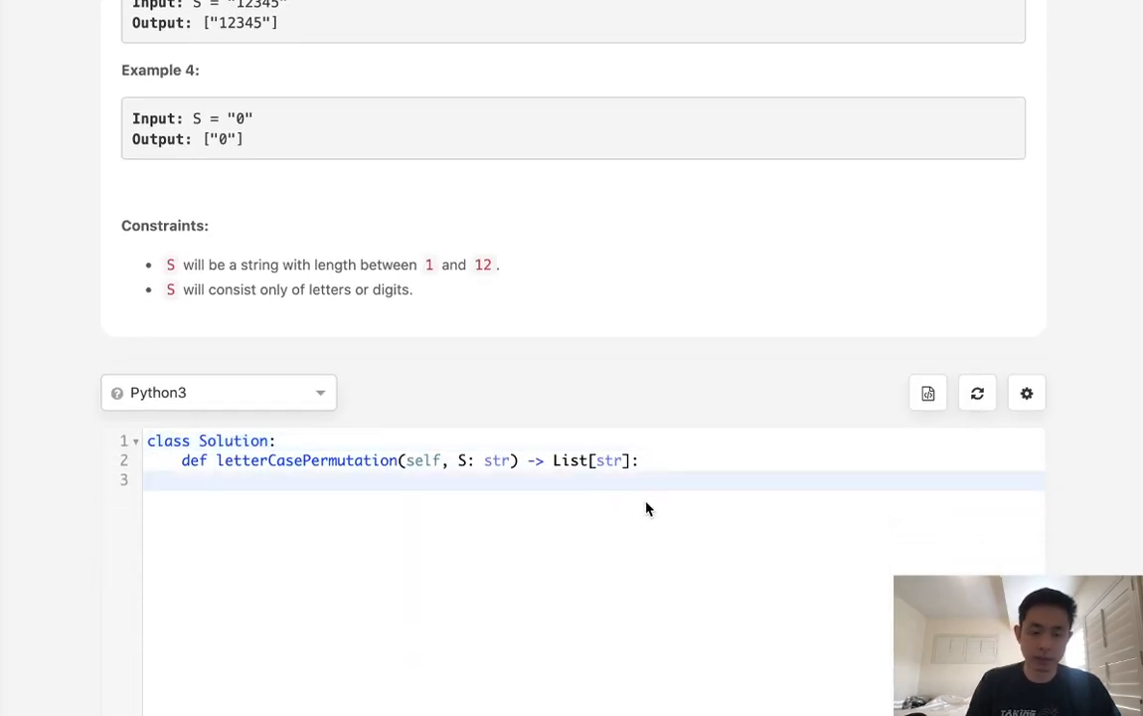
{"action": "type", "text": "\""}
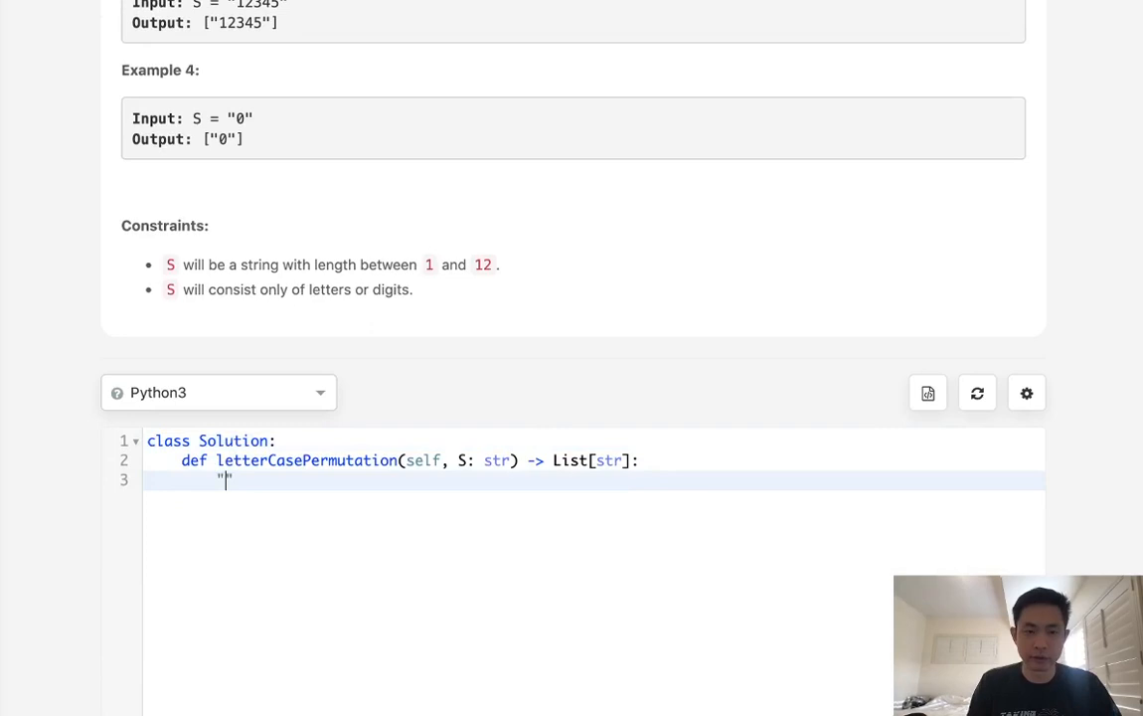
{"action": "type", "text": "abc"}
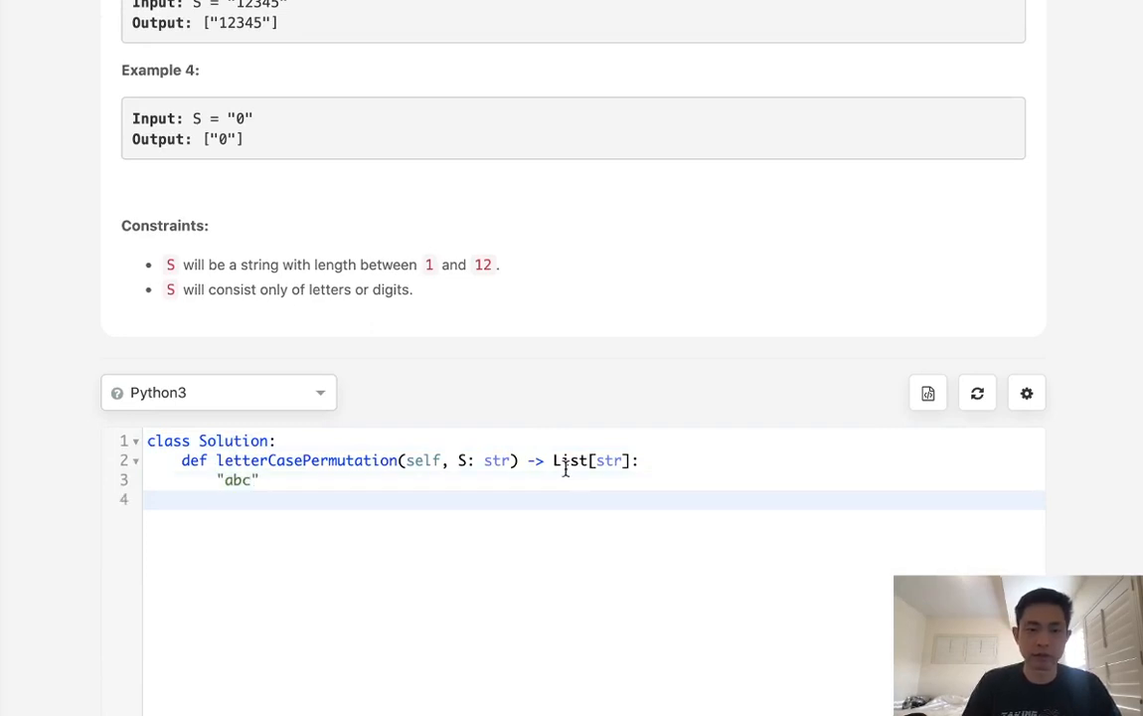
{"action": "scroll", "scroll_direction": "down", "scroll_amount": 3}
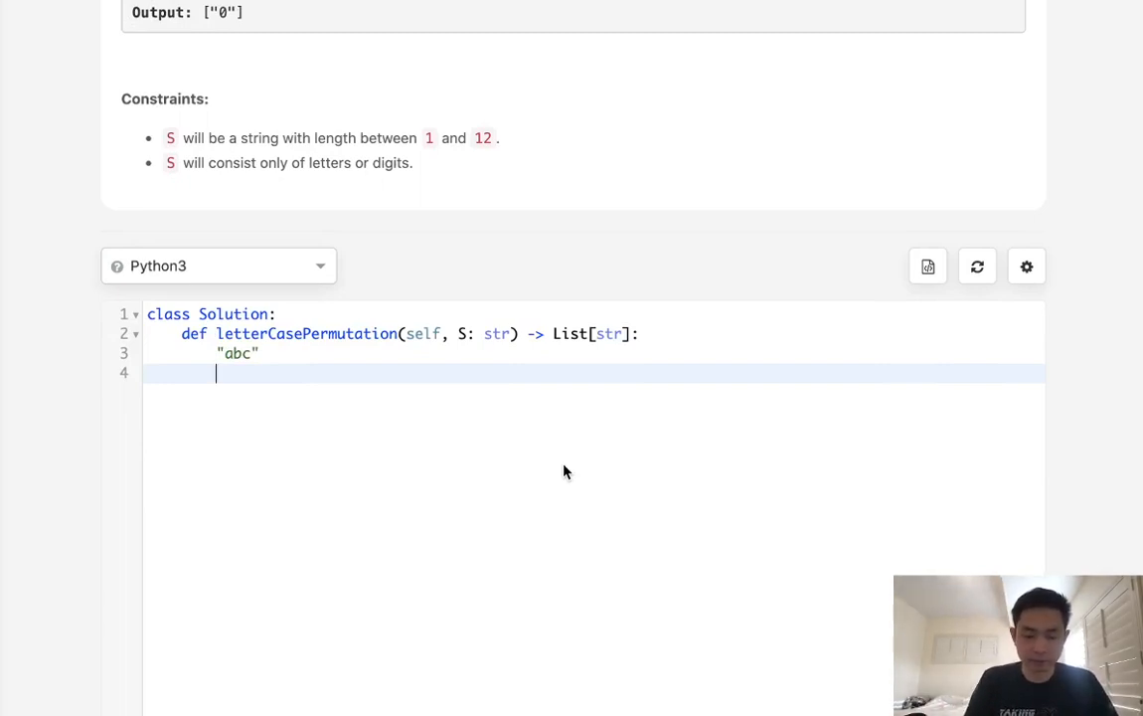
{"action": "type", "text": "a"}
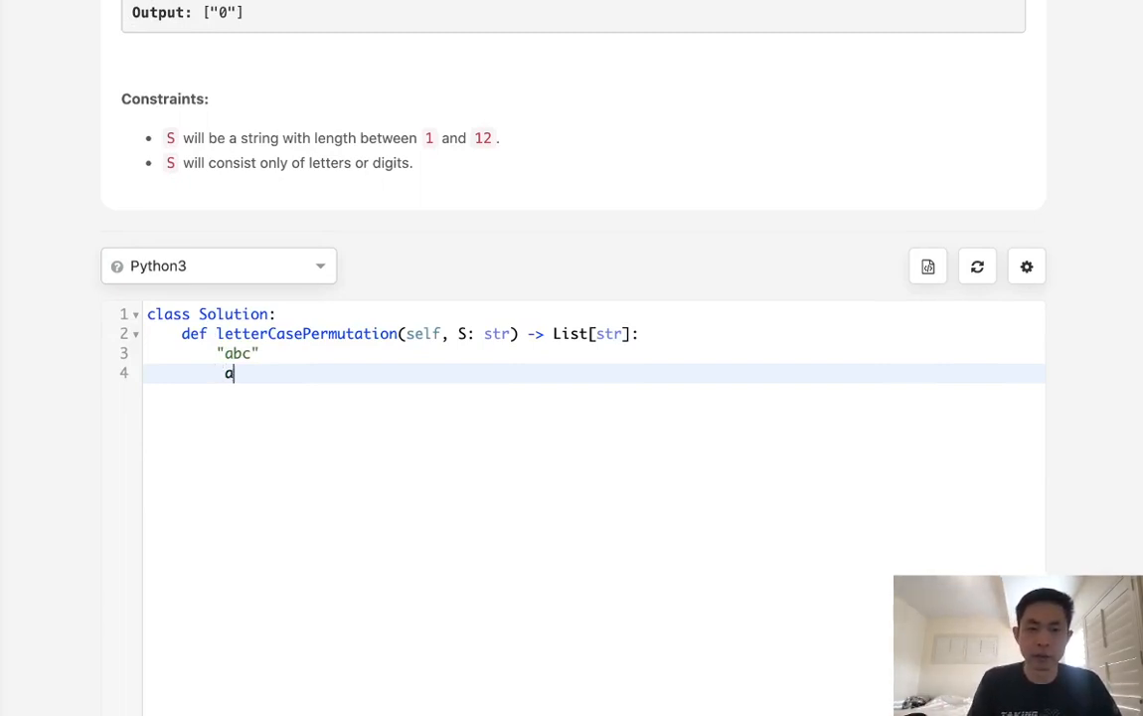
{"action": "key", "text": "enter"}
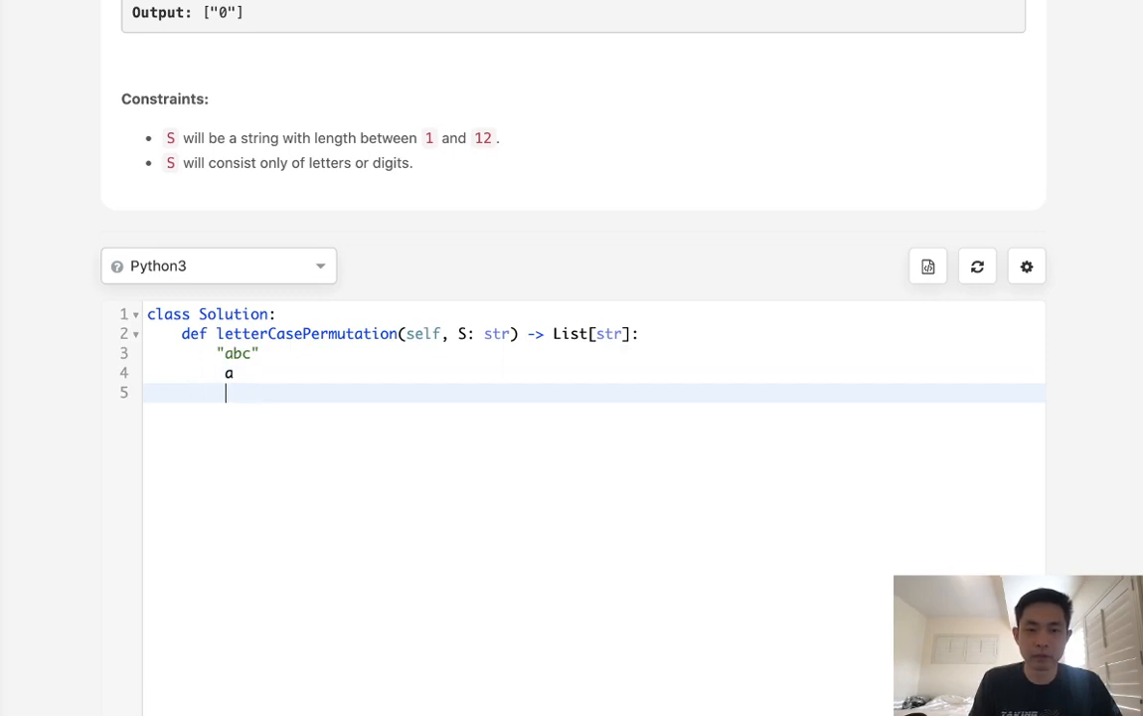
{"action": "type", "text": "A"}
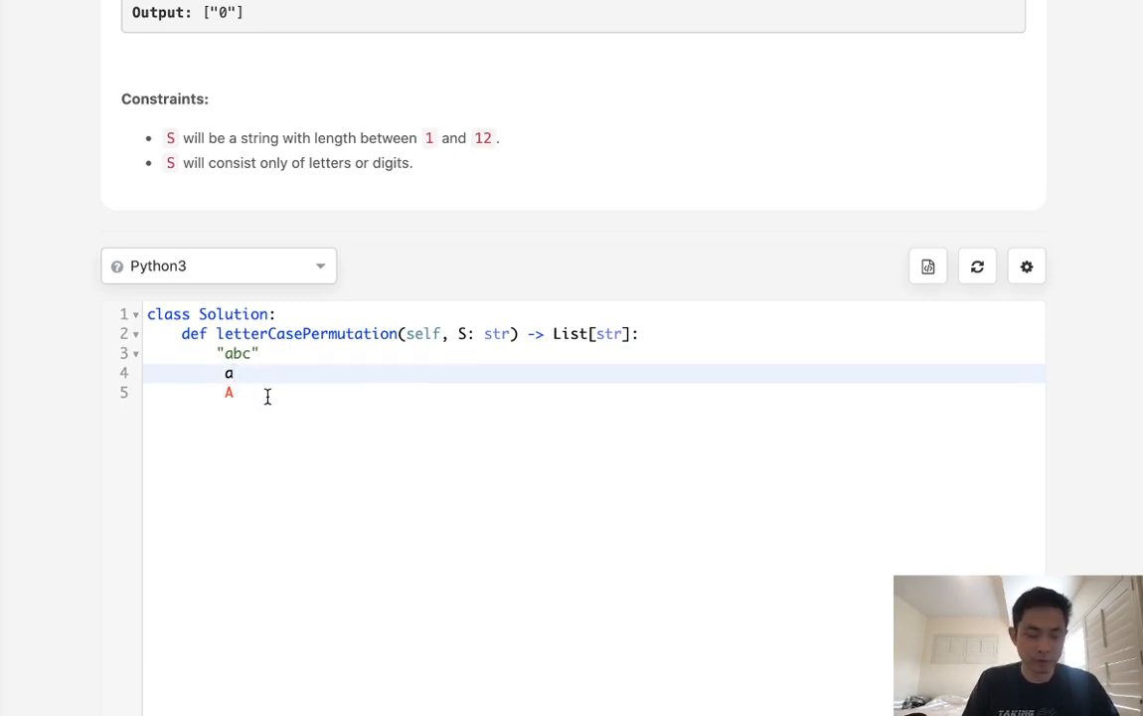
{"action": "type", "text": "b"}
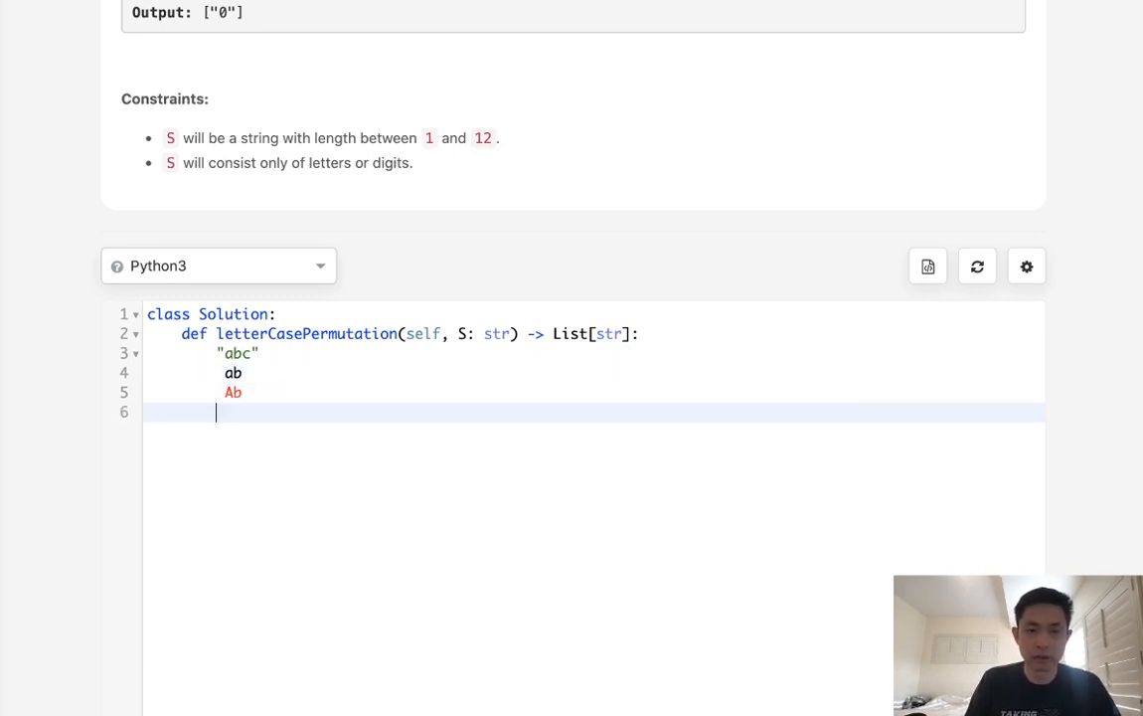
{"action": "type", "text": "a"}
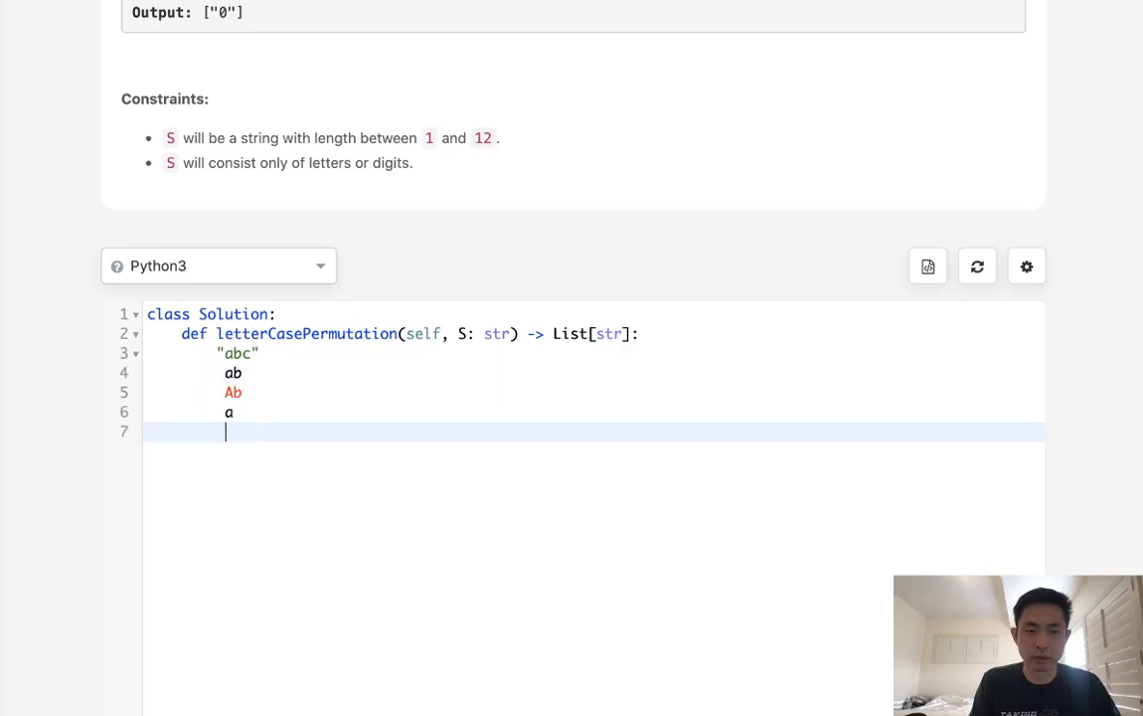
{"action": "type", "text": "Bc"}
{"action": "type", "text": "ABc"}
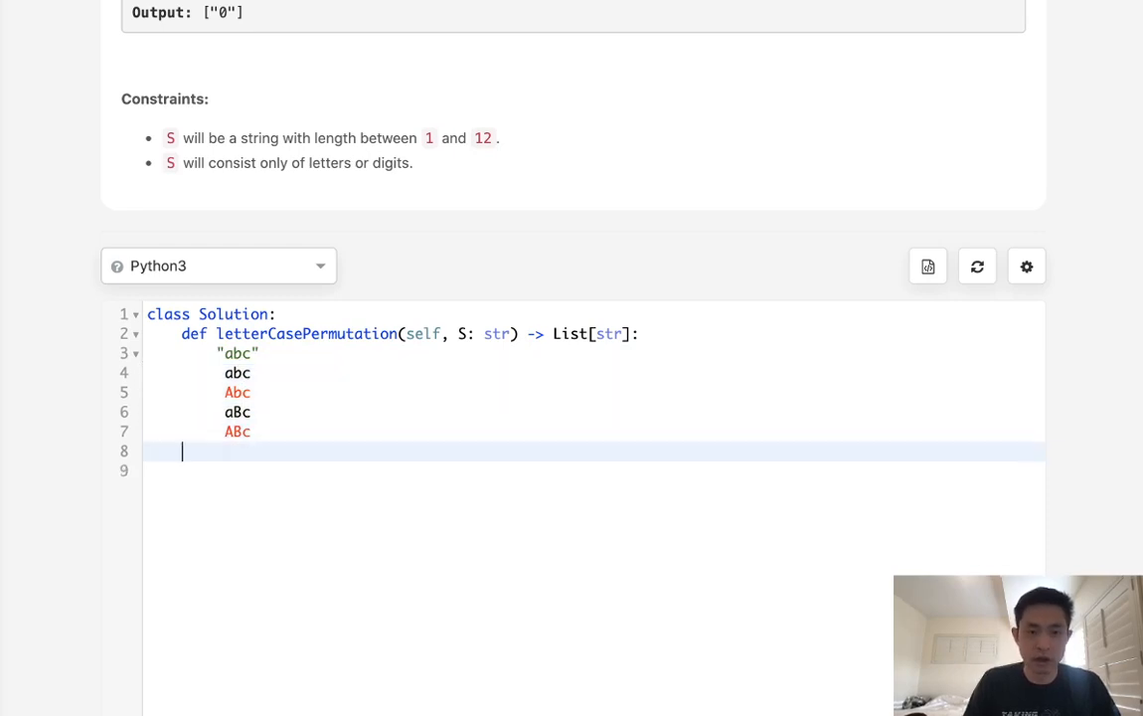
Finish the list with abC1, AbC1, aBC1, ABC1, giving all eight case permutations.
{"action": "type", "text": "abc"}
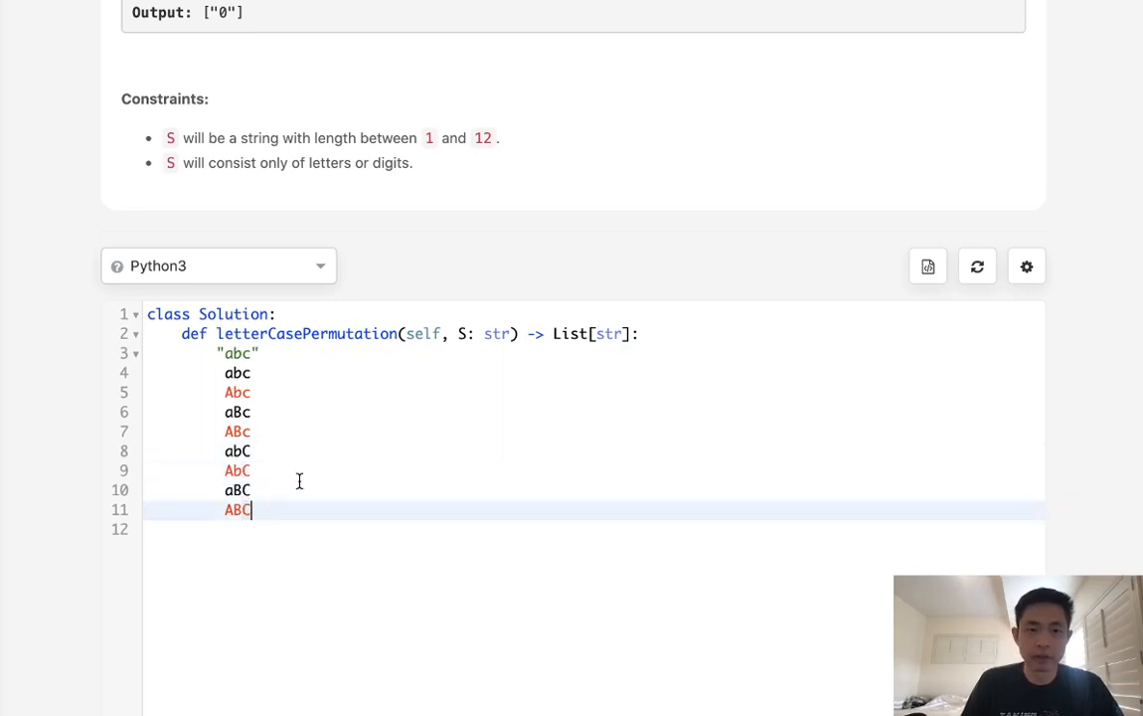
{"action": "mouse_move", "coordinate": [272, 406]}
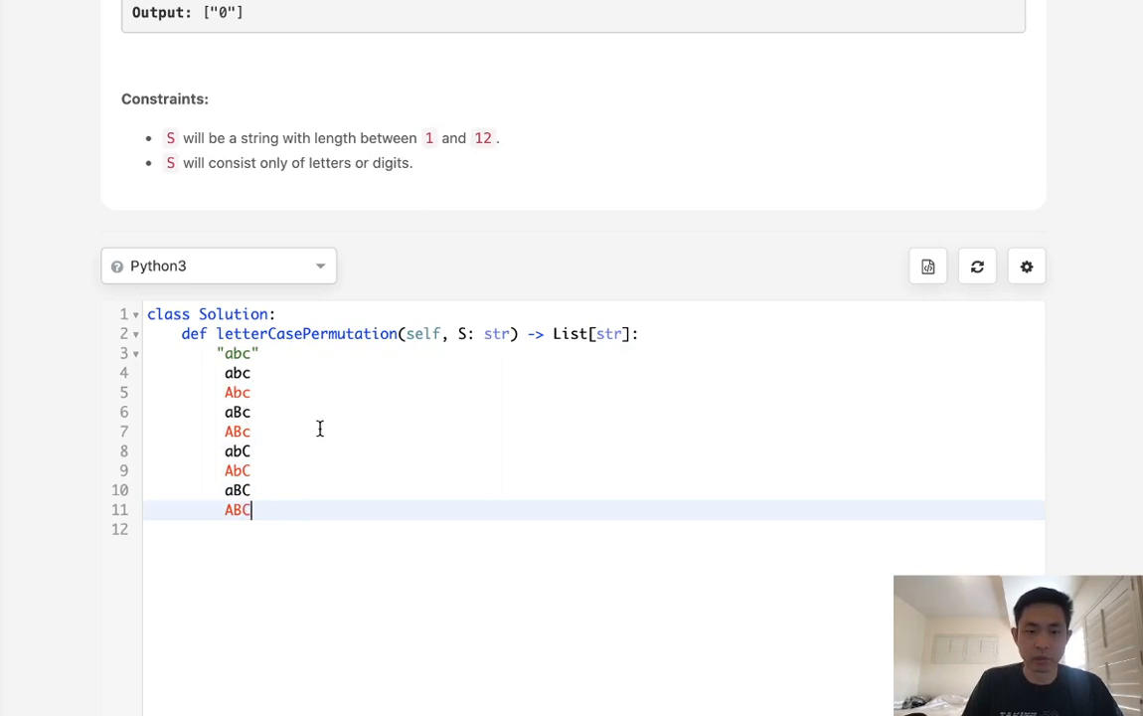
{"action": "mouse_move", "coordinate": [254, 441]}
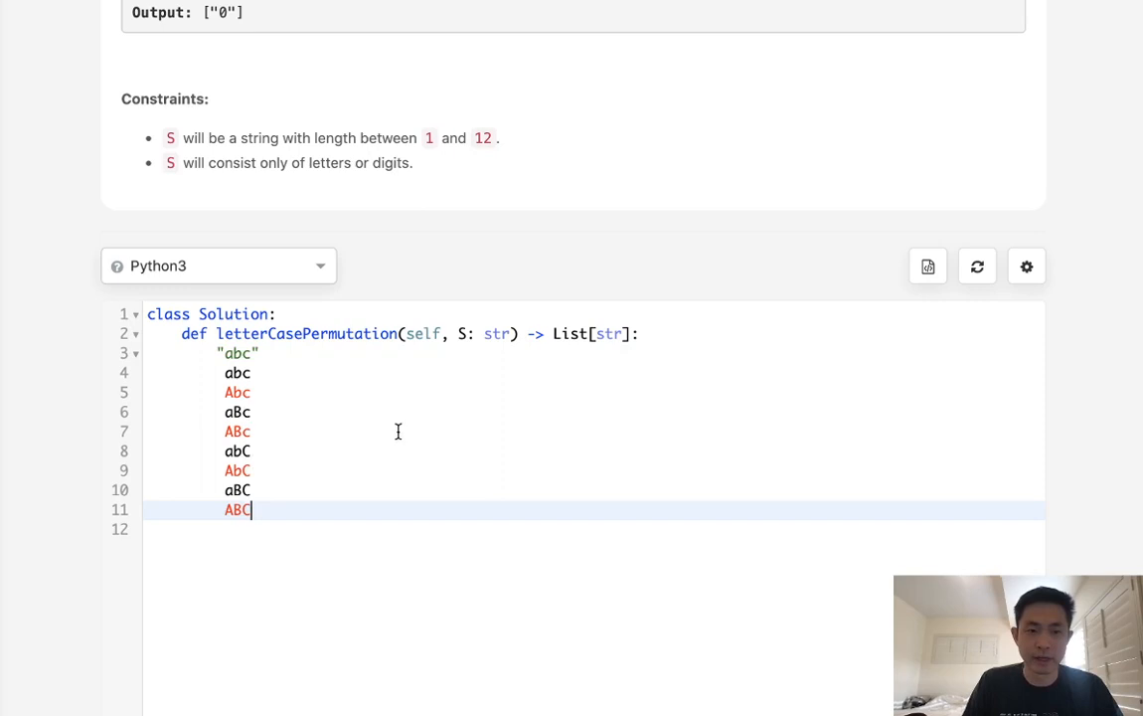
{"action": "type", "text": "1"}
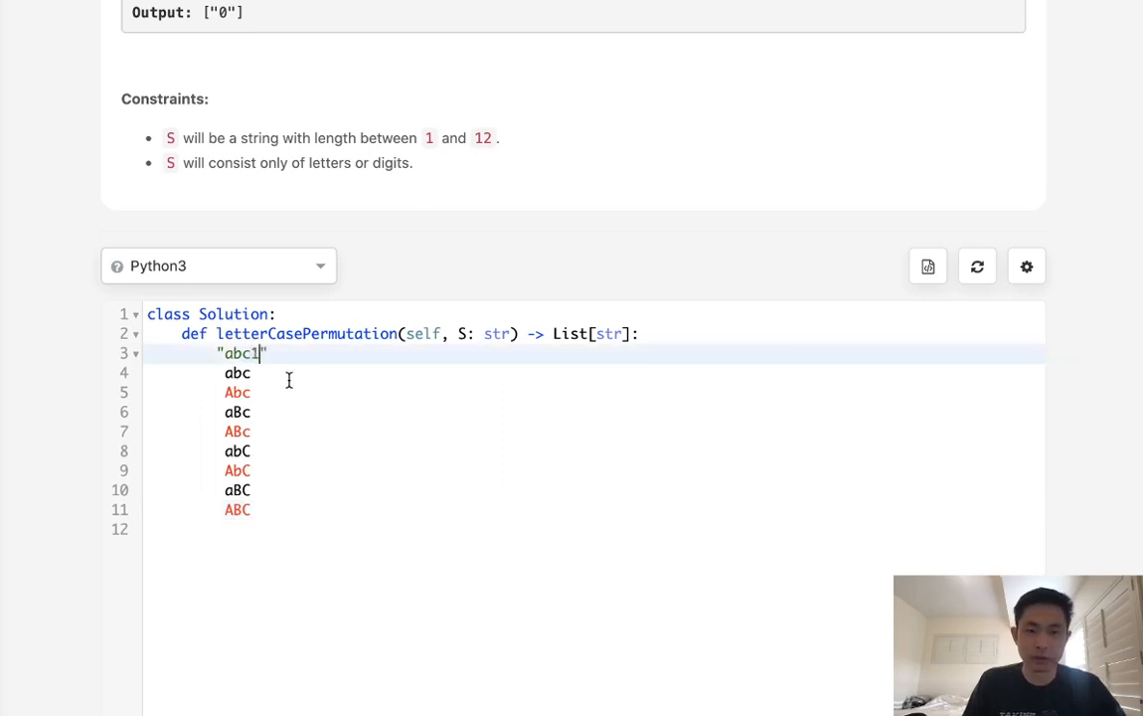
{"action": "type", "text": "1"}
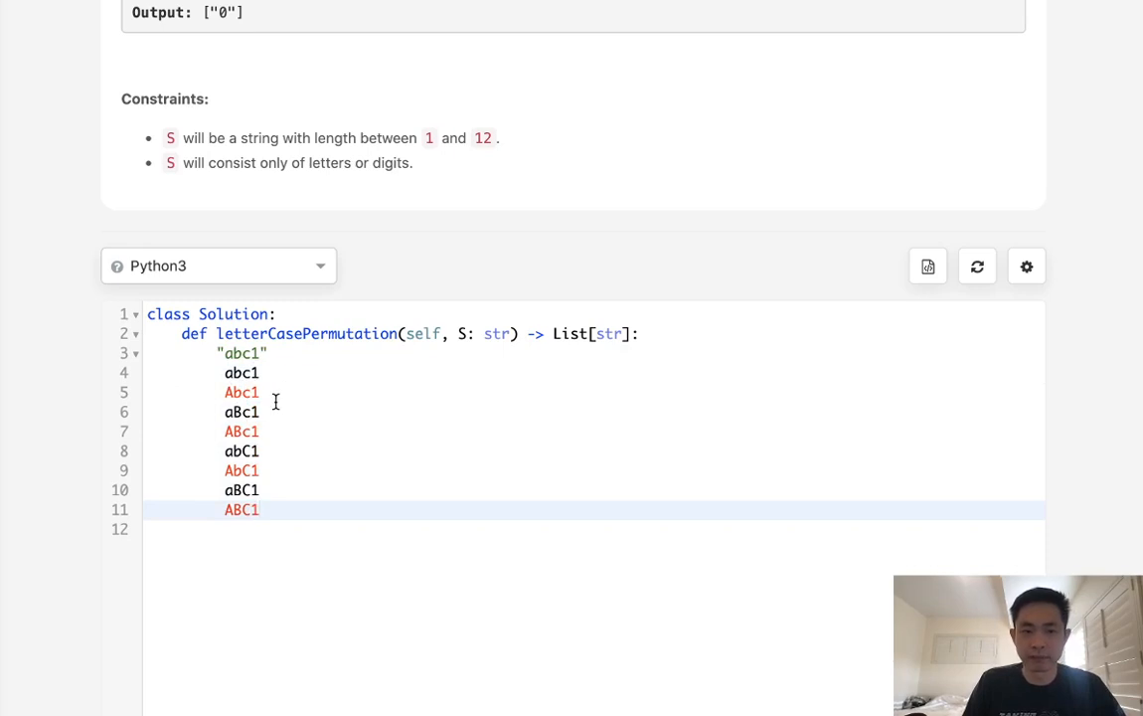
{"action": "left_click", "coordinate": [261, 509]}
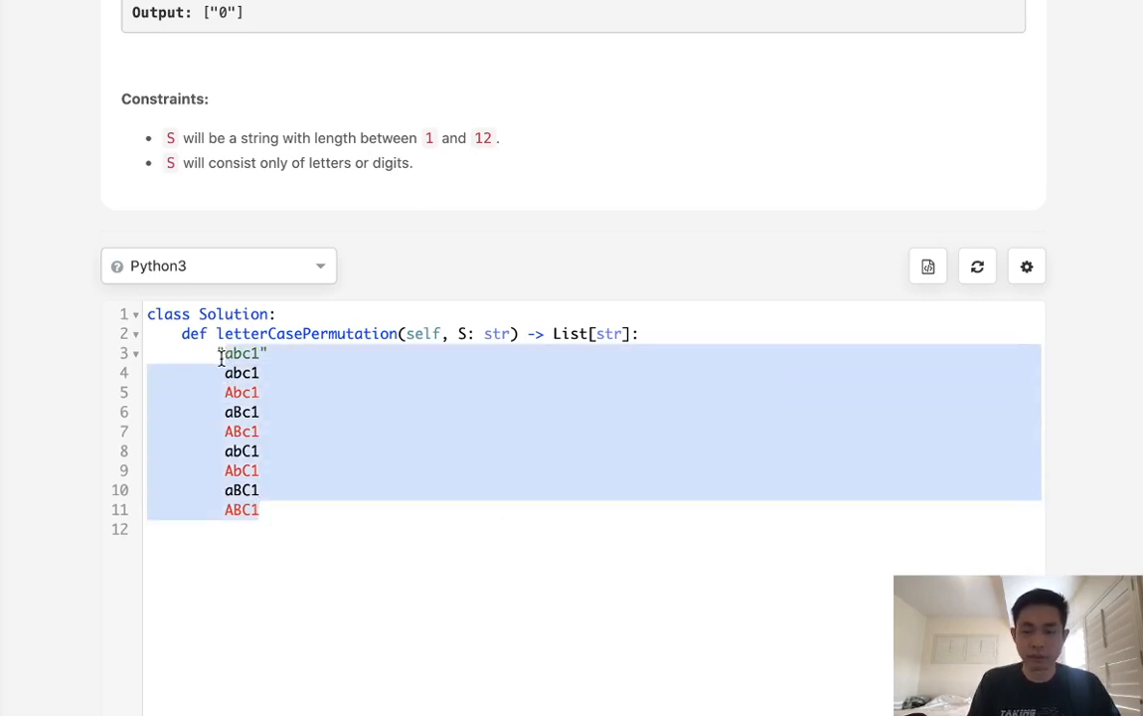
Replace the scratch notes with `output = [""]` and a `for c in S:` loop over each character.
{"action": "key", "text": "Delete"}
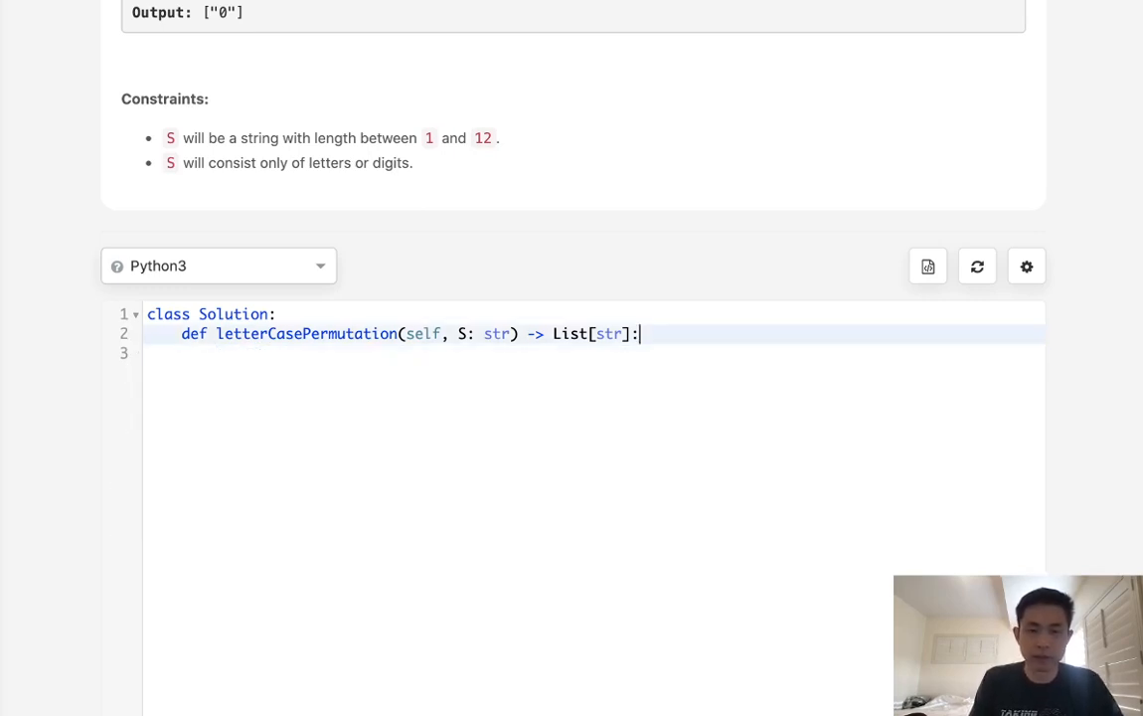
{"action": "type", "text": "output = []"}
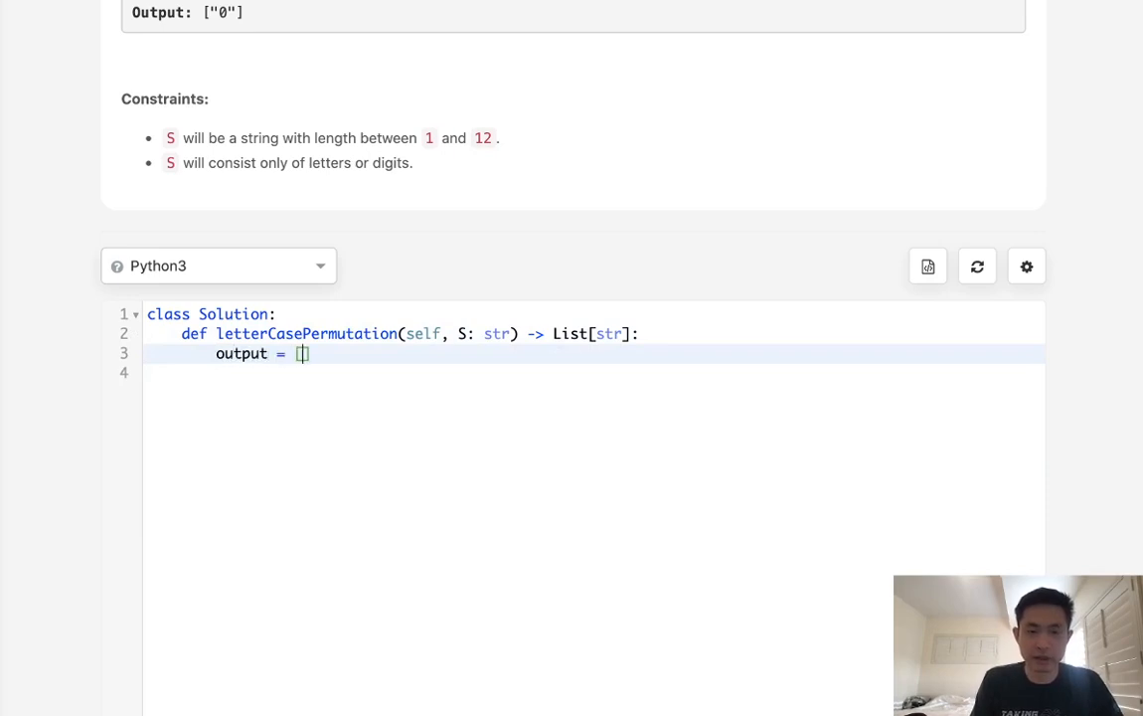
{"action": "type", "text": "\"\""}
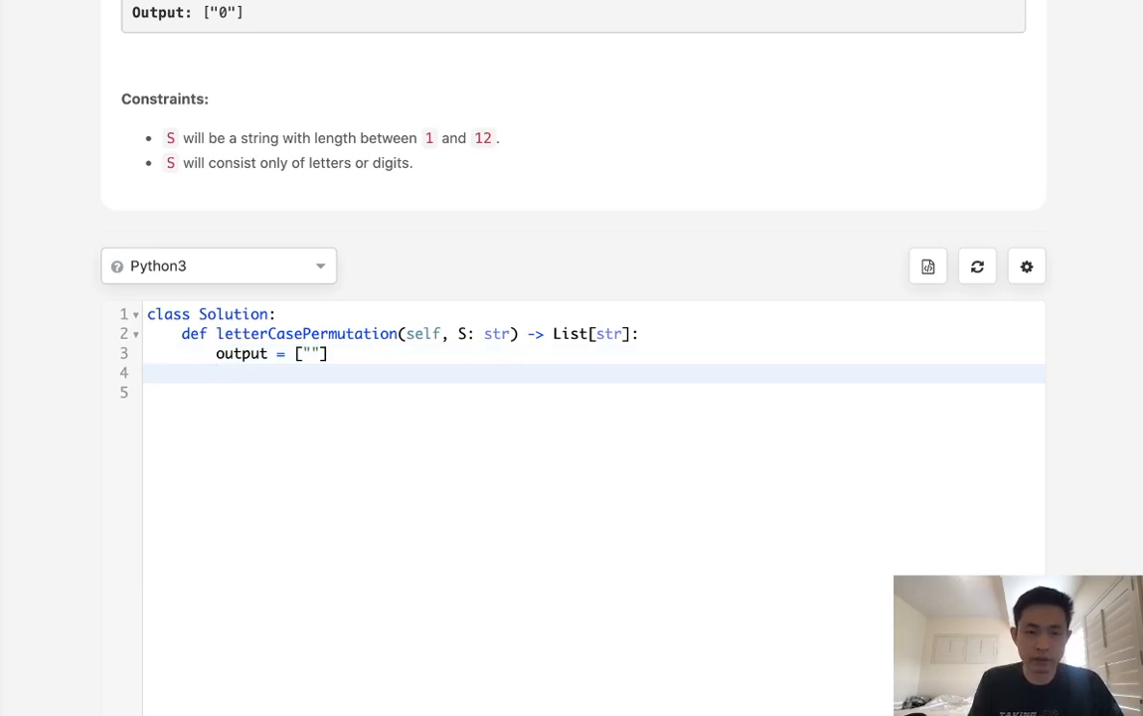
{"action": "type", "text": "for c"}
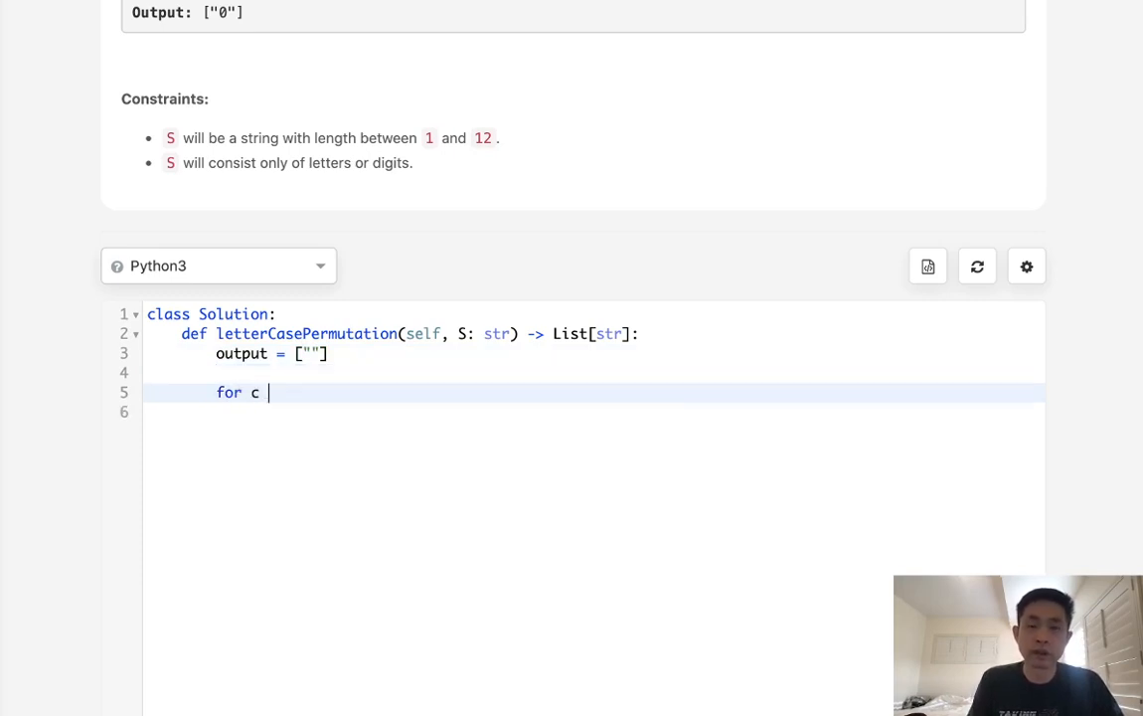
{"action": "type", "text": "s"}
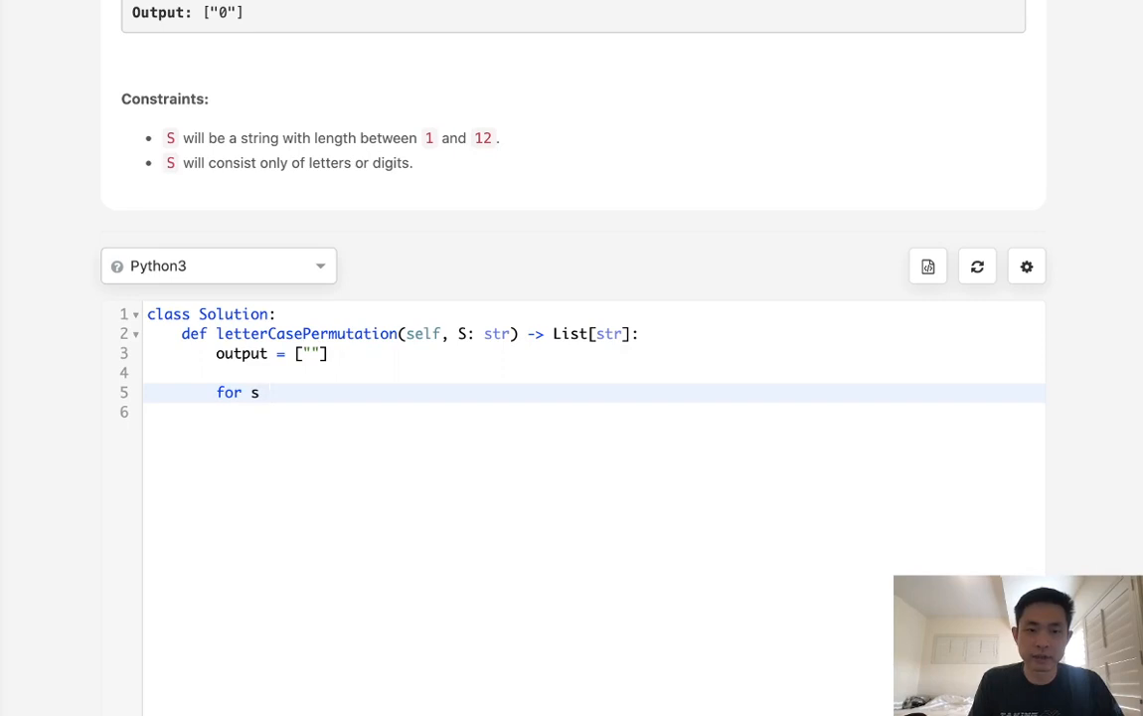
{"action": "type", "text": "c in"}
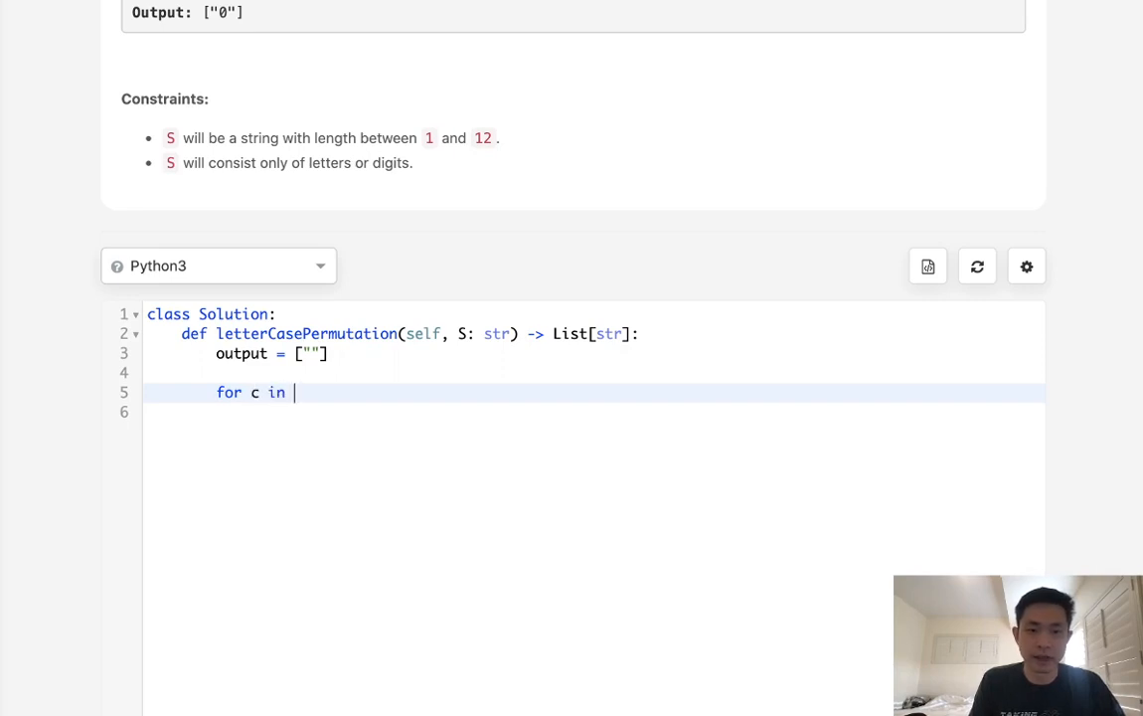
{"action": "type", "text": "S:"}
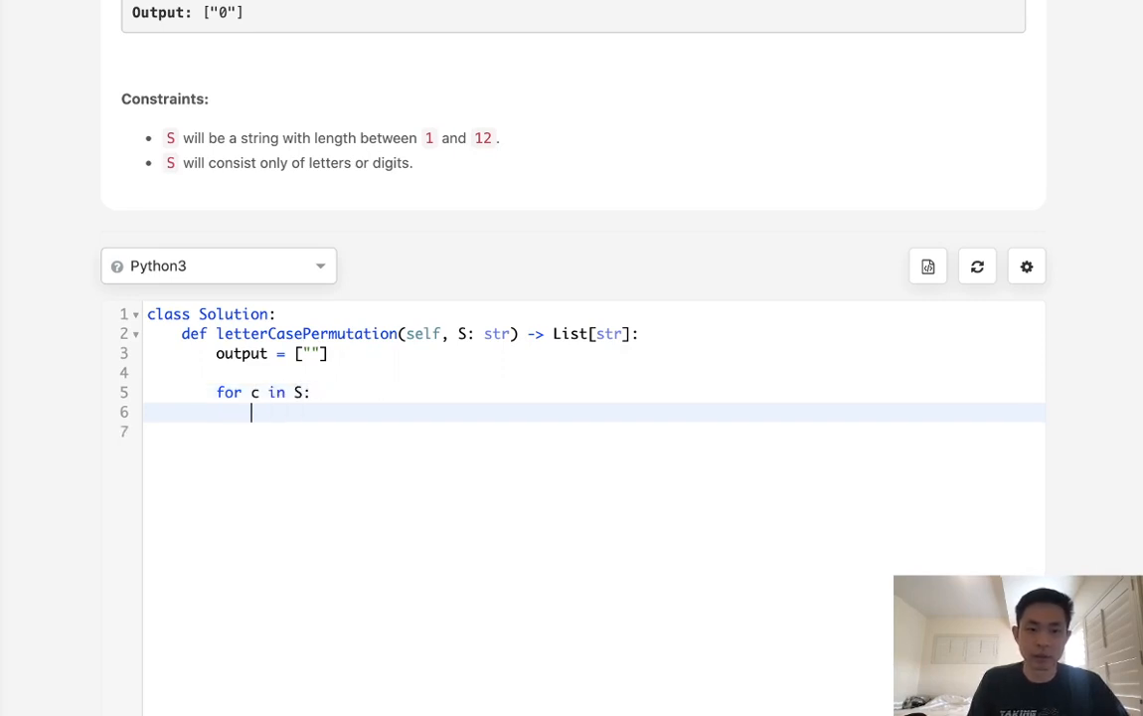
{"action": "mouse_move", "coordinate": [203, 382]}
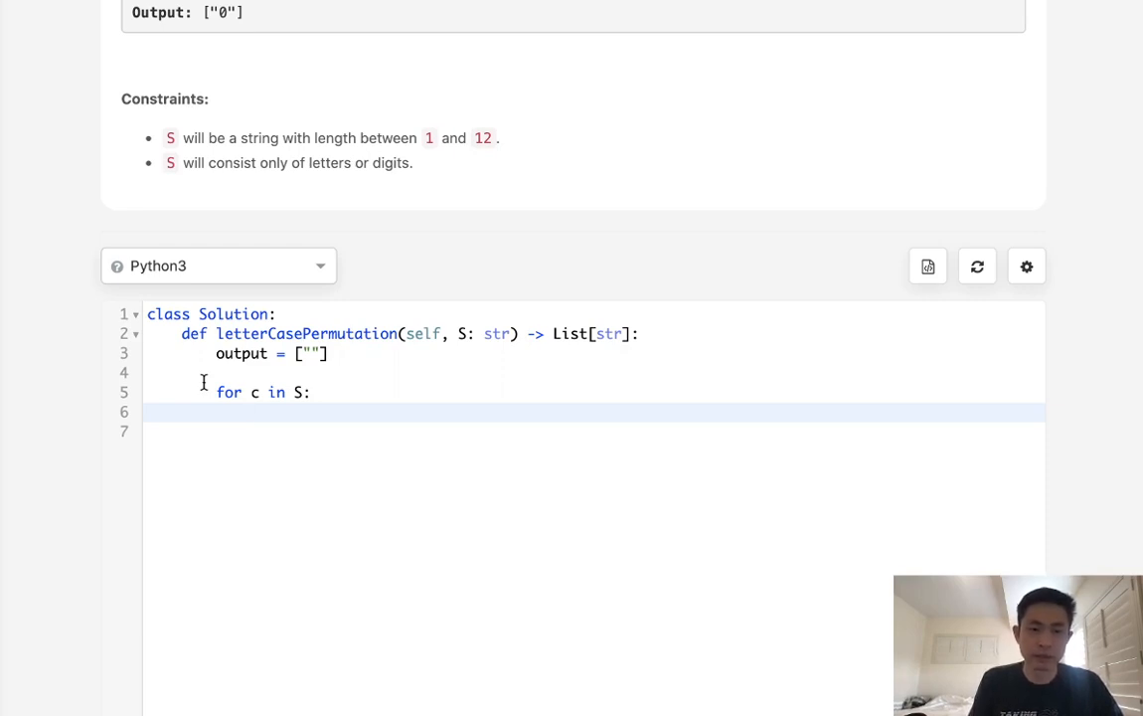
Add the `if c.isalpha():` check inside the loop.
{"action": "type", "text": "if c.is"}
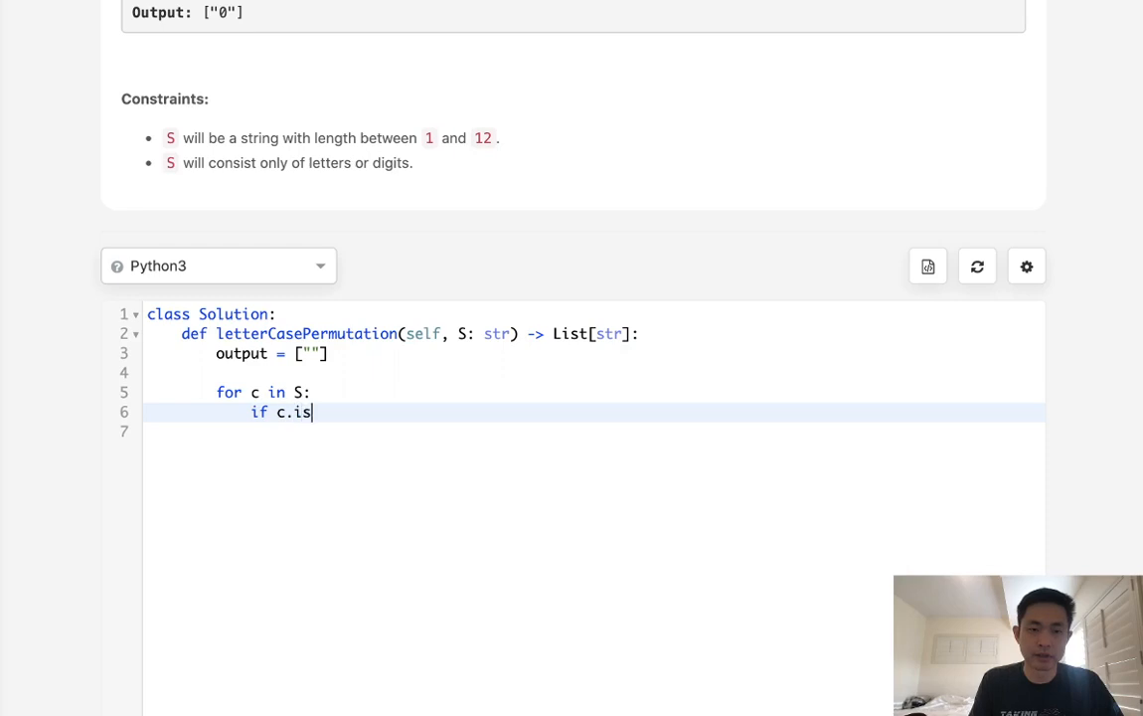
{"action": "type", "text": "alpha()"}
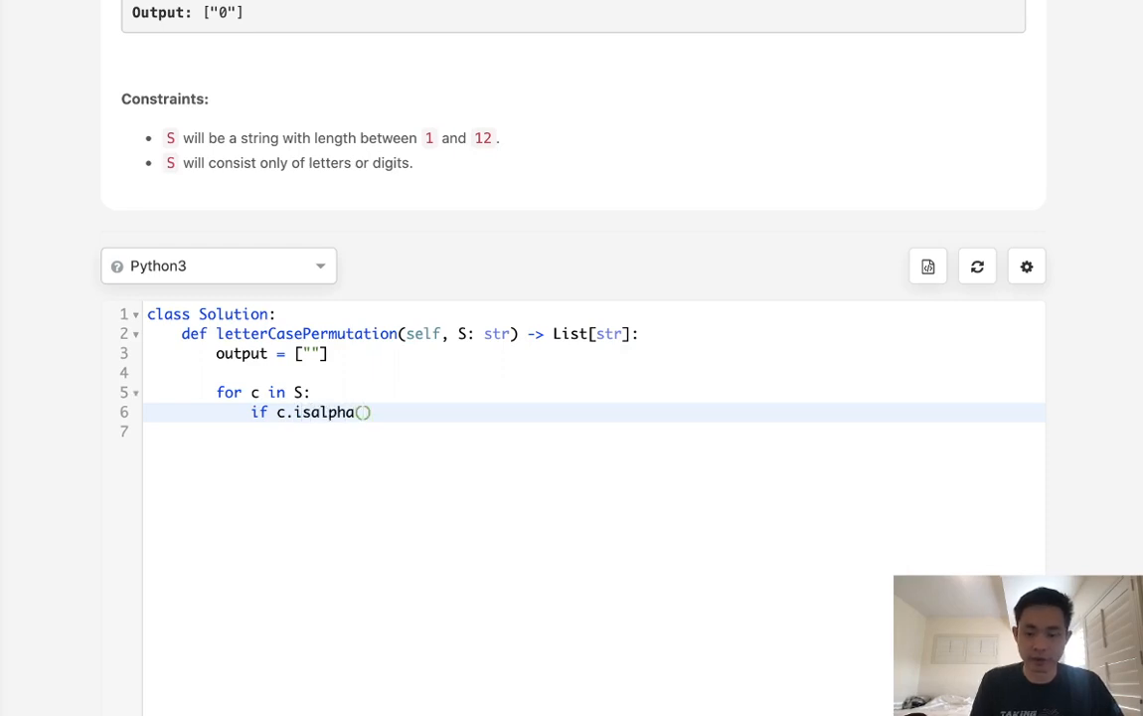
{"action": "type", "text": ":"}
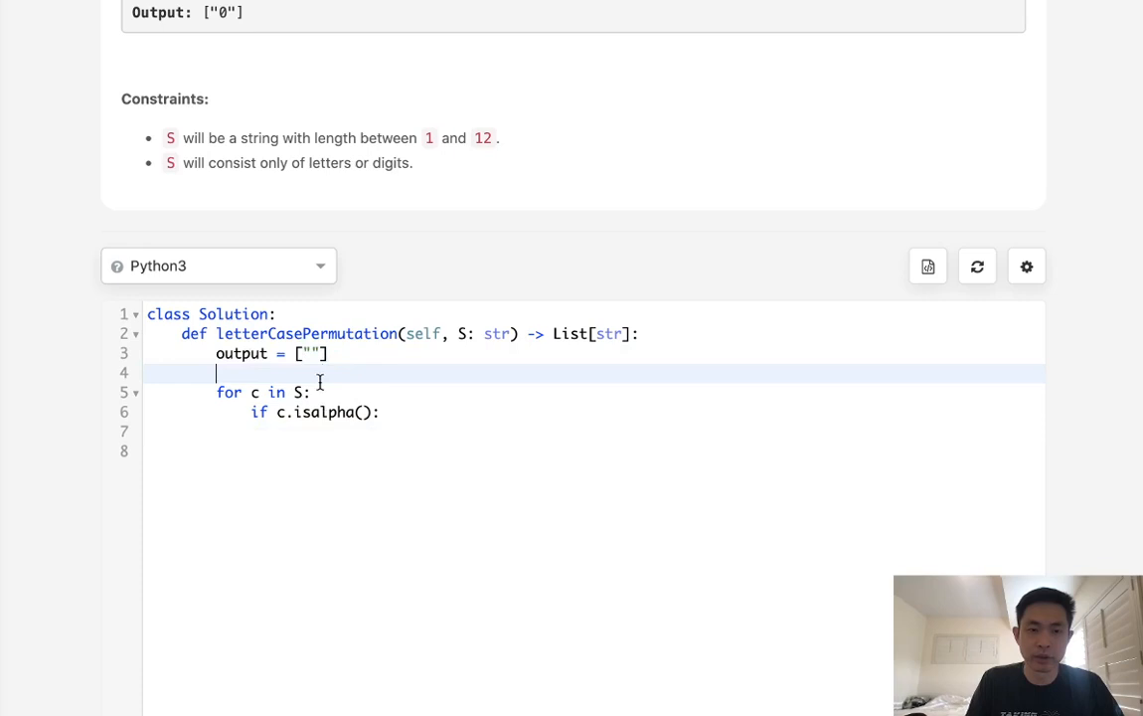
{"action": "mouse_move", "coordinate": [382, 362]}
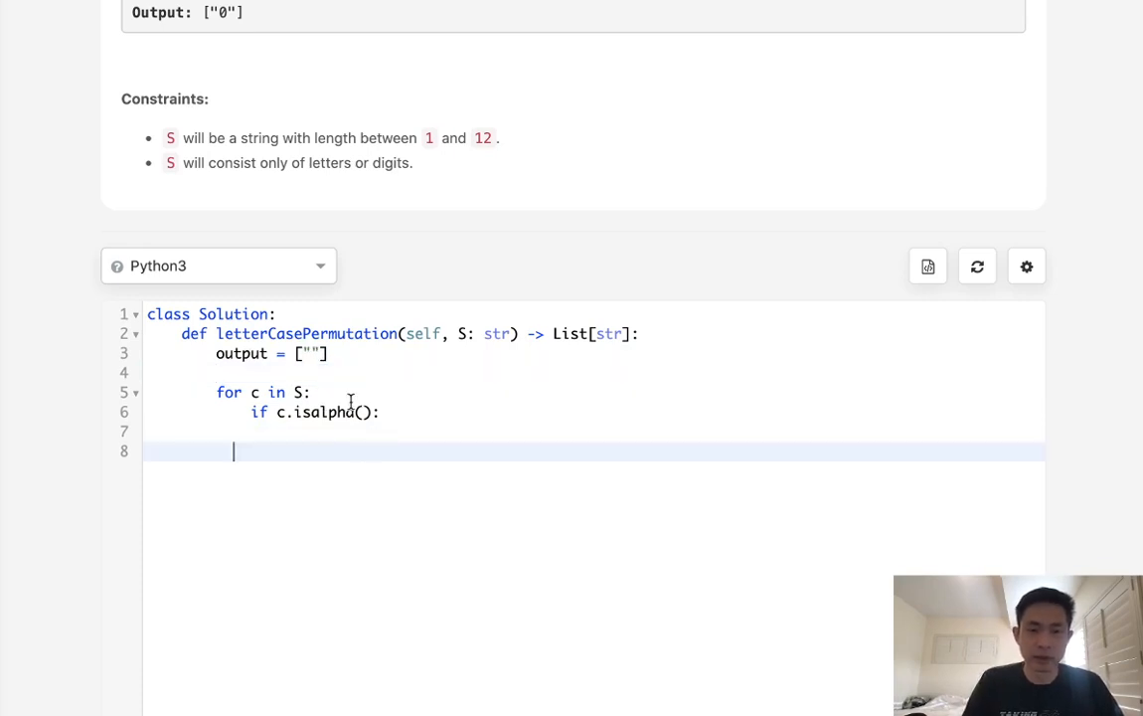
Build `tmp = []` and, for each o in output, append o+c.lower() and o+c.upper().
{"action": "type", "text": "tmp ="}
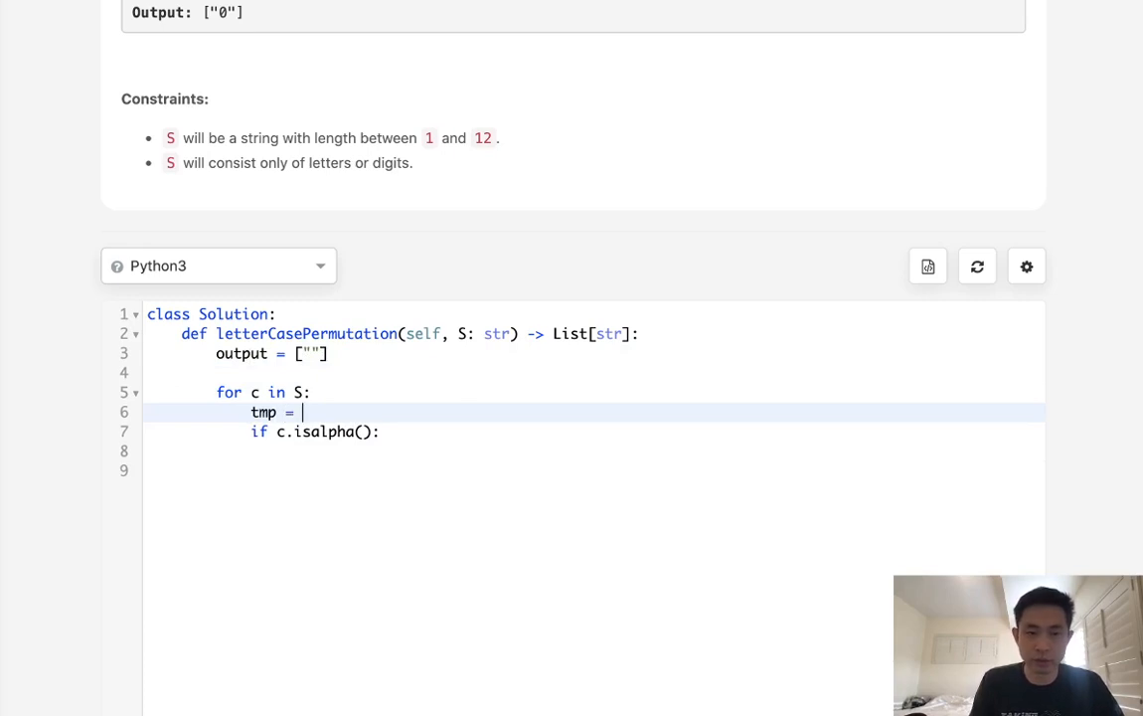
{"action": "type", "text": "[]"}
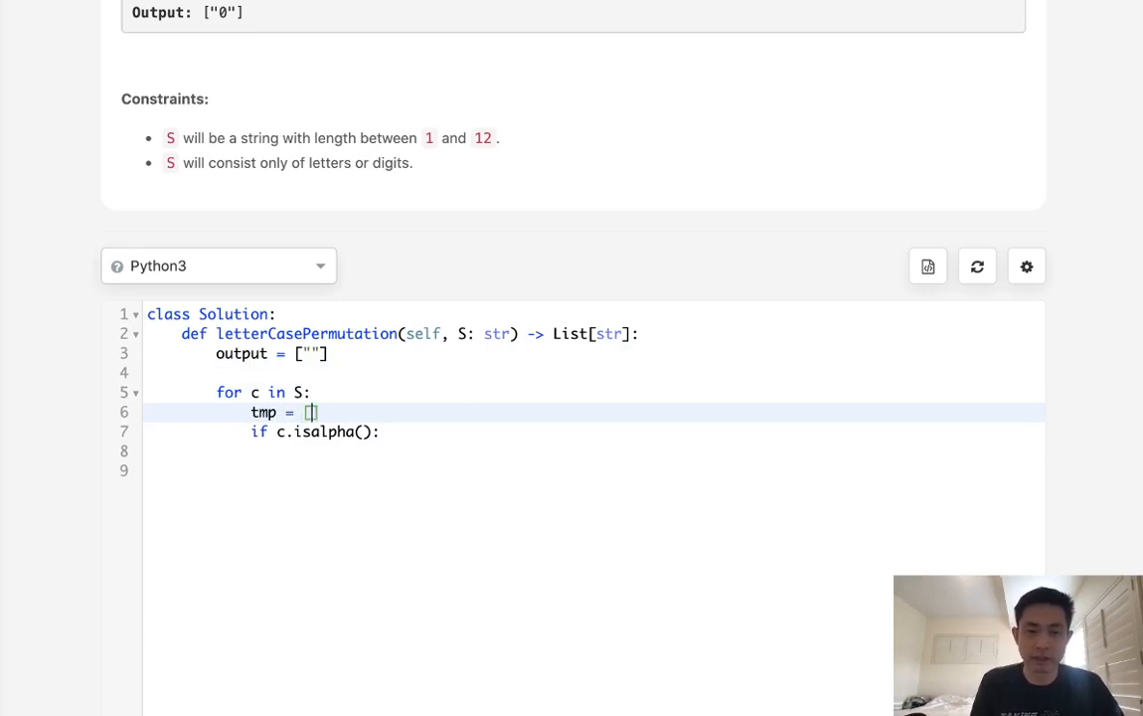
{"action": "type", "text": "for"}
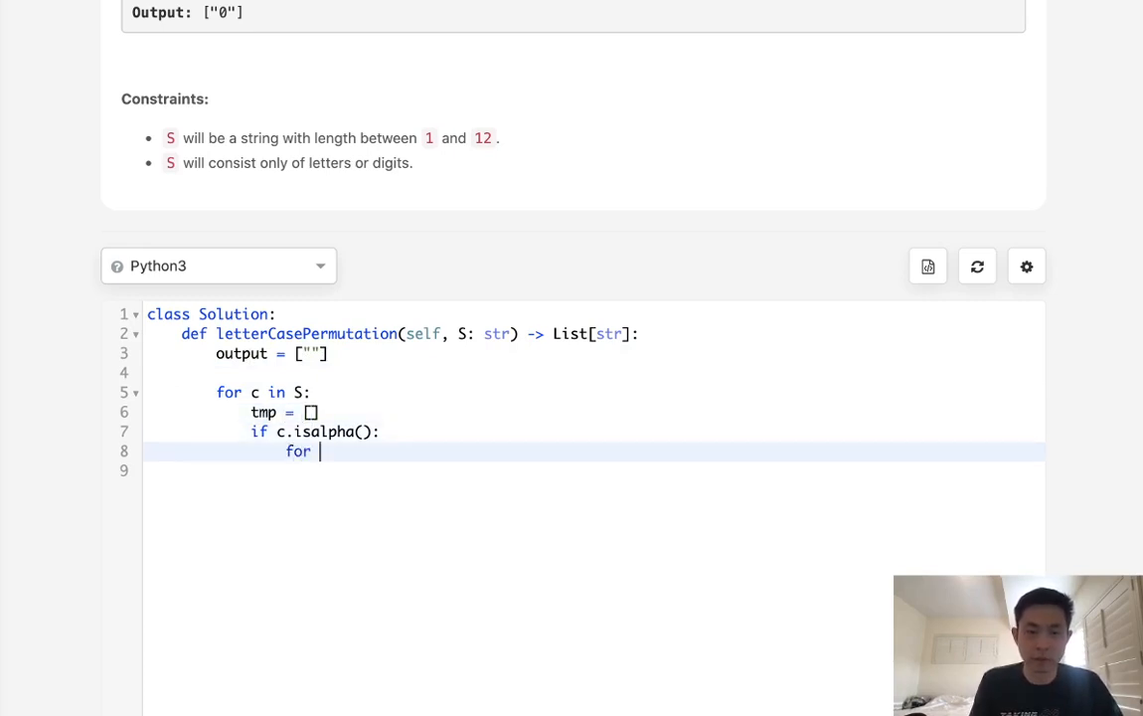
{"action": "type", "text": "o in output:"}
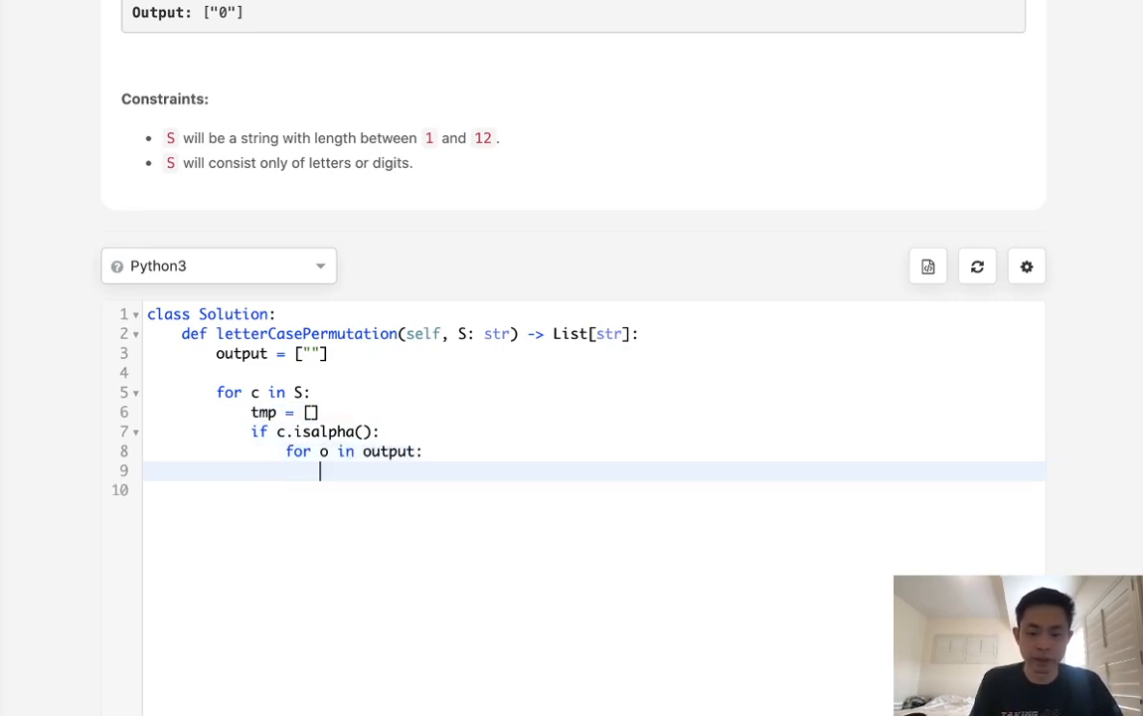
{"action": "type", "text": "tmp.append(o"}
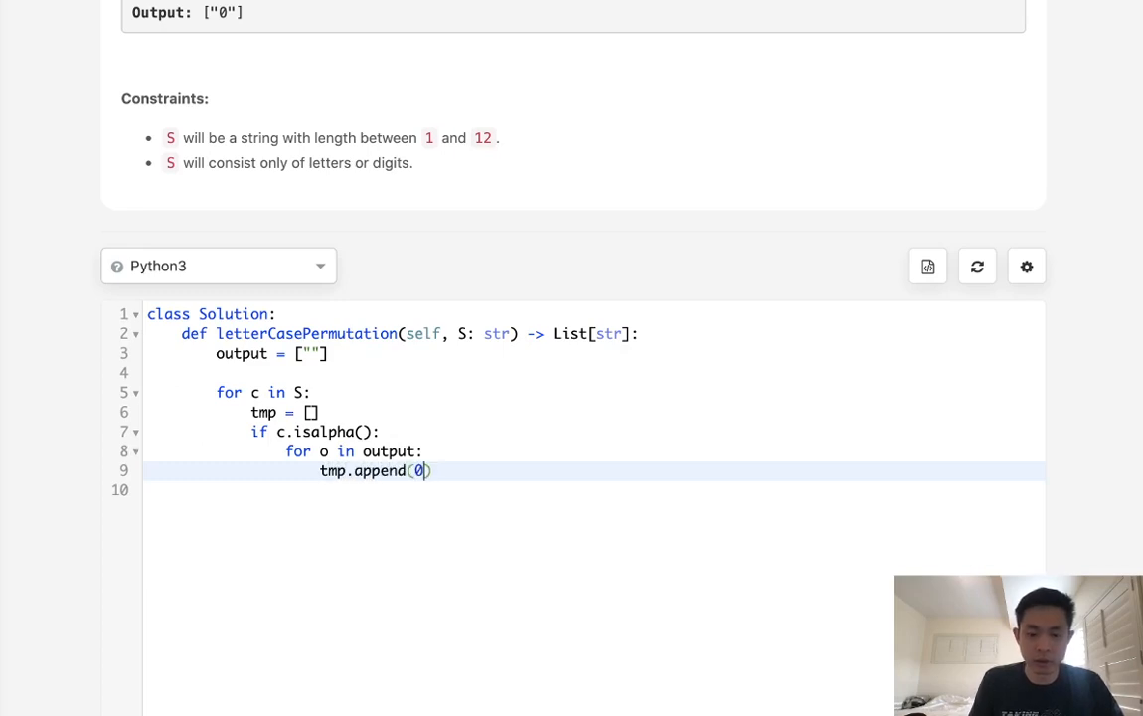
{"action": "type", "text": "+o."}
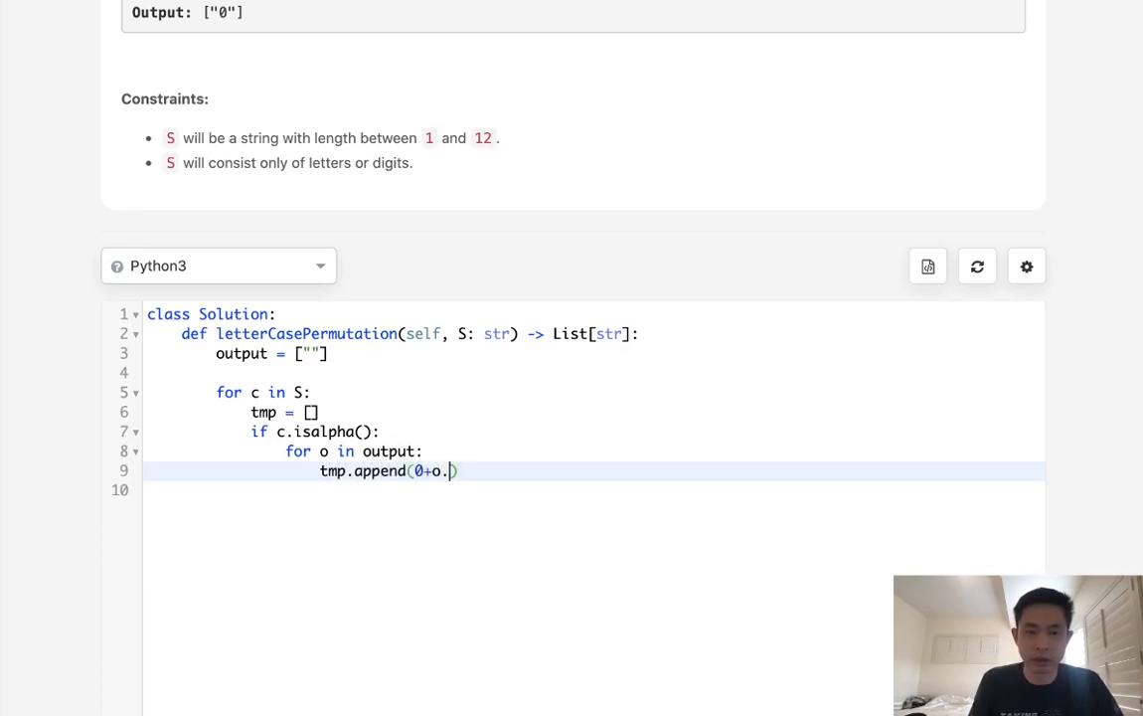
{"action": "type", "text": "lower()"}
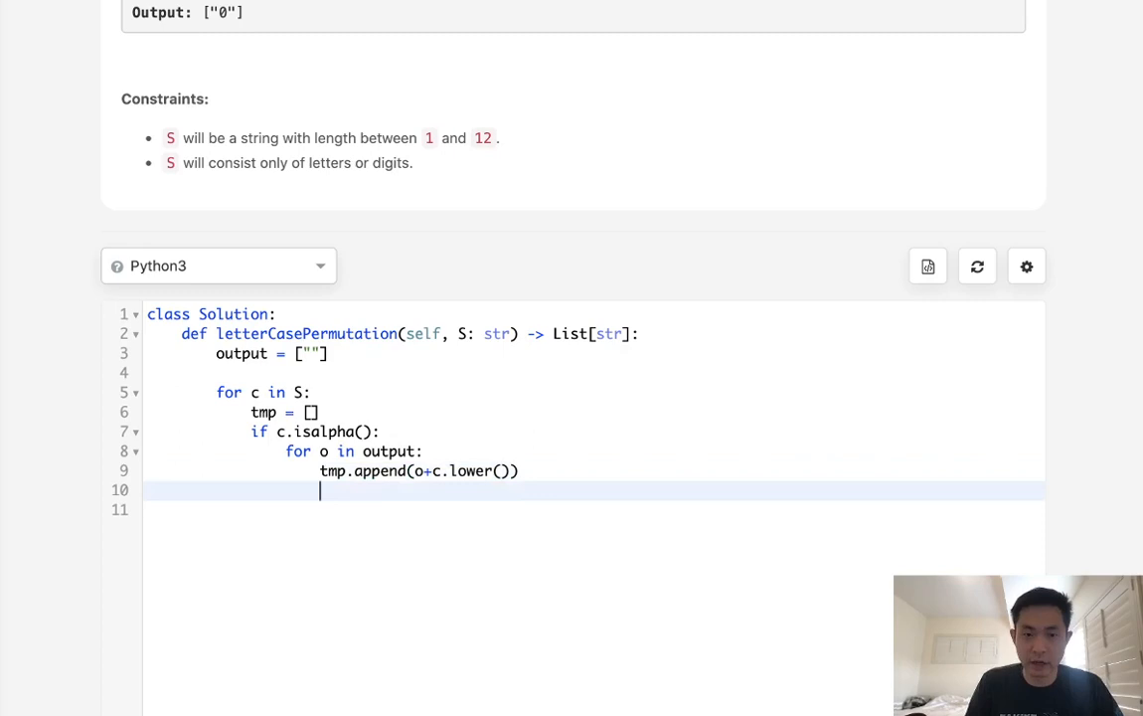
{"action": "type", "text": "tmp.append(o+c.lower())"}
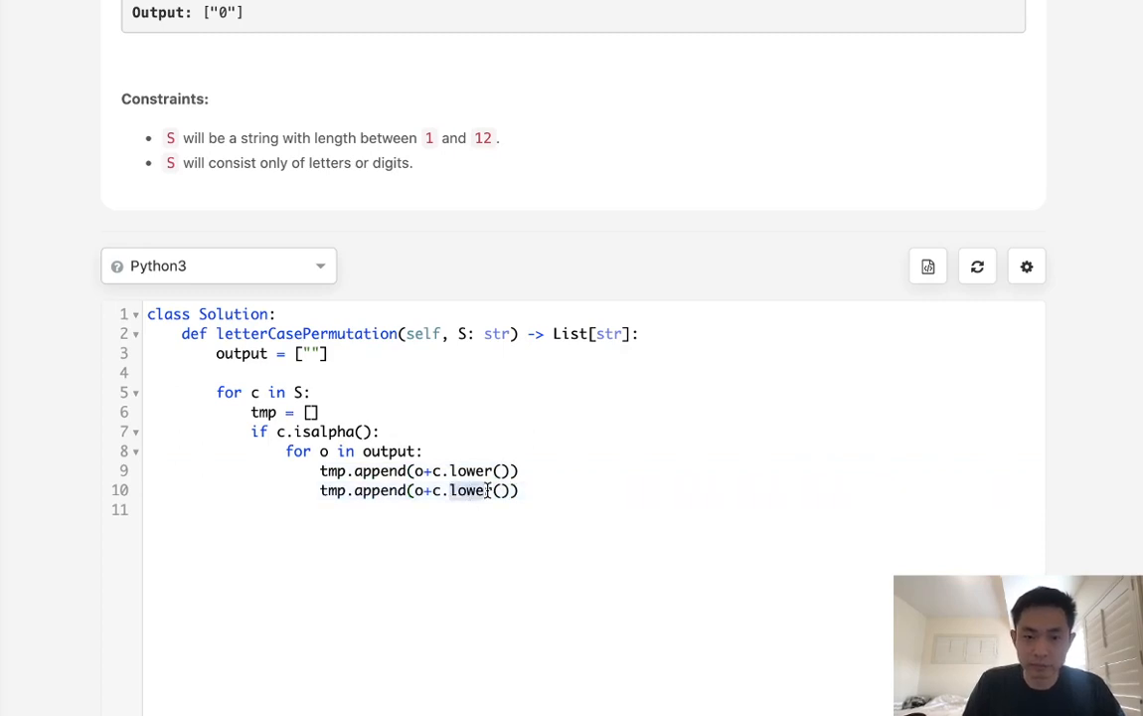
{"action": "type", "text": "upper"}
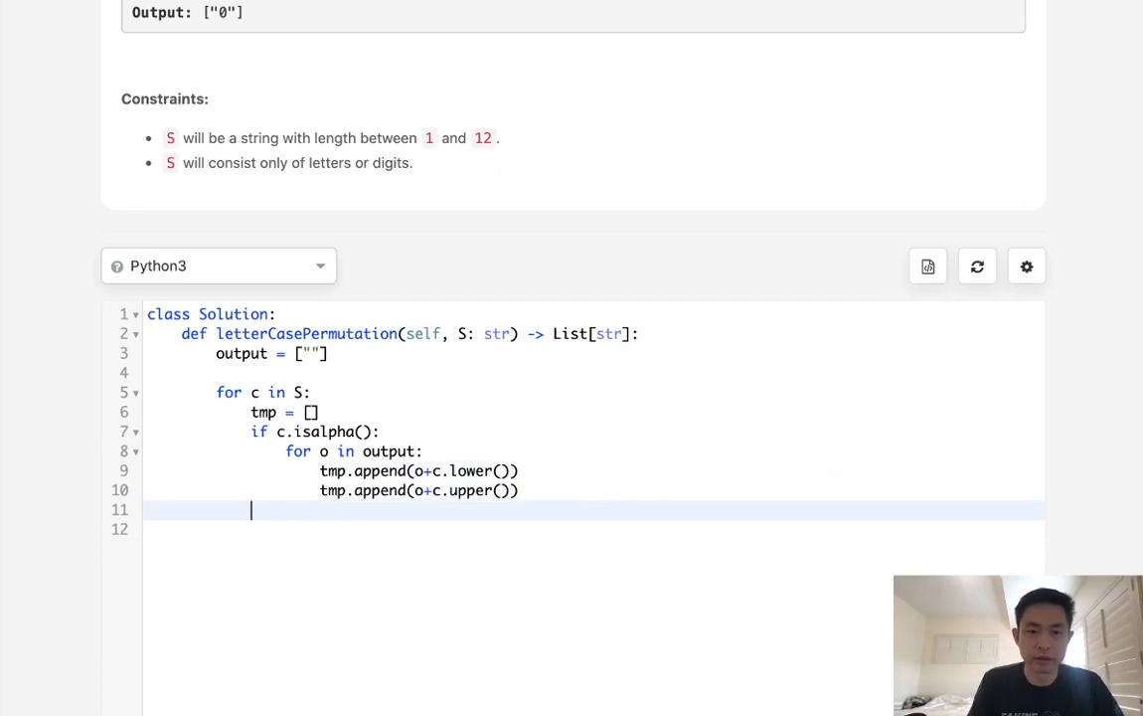
Add the else branch appending digits as-is, set `output = tmp`, and `return output`.
{"action": "type", "text": "else:"}
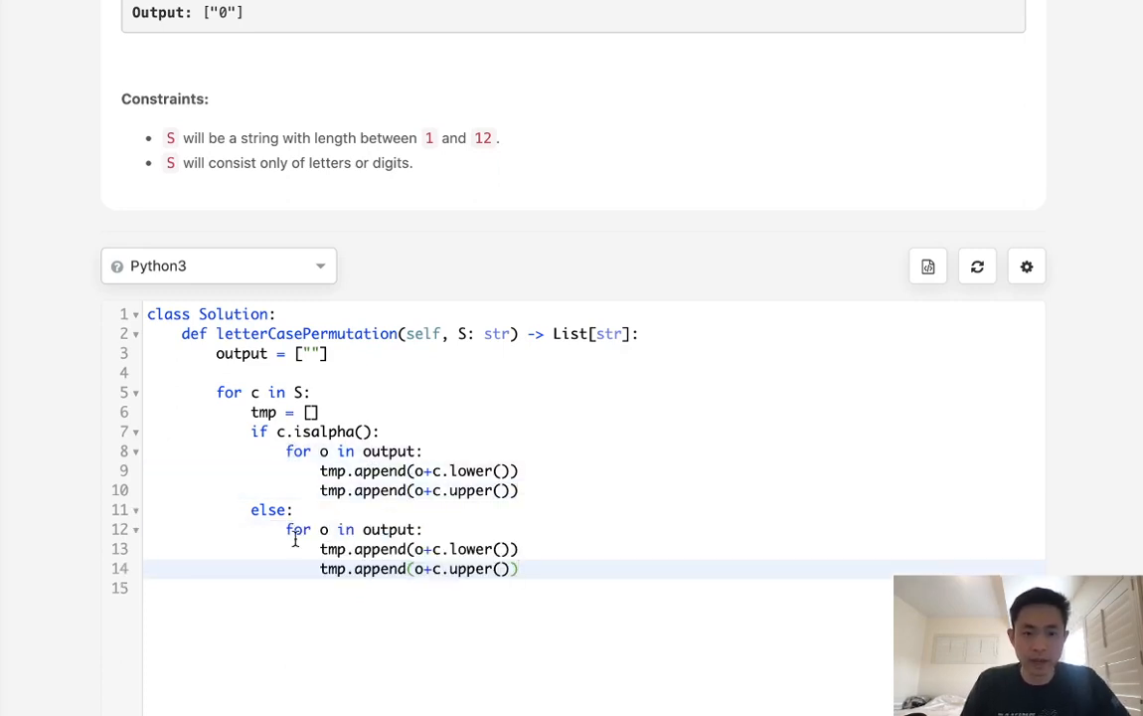
{"action": "double_click", "coordinate": [470, 549]}
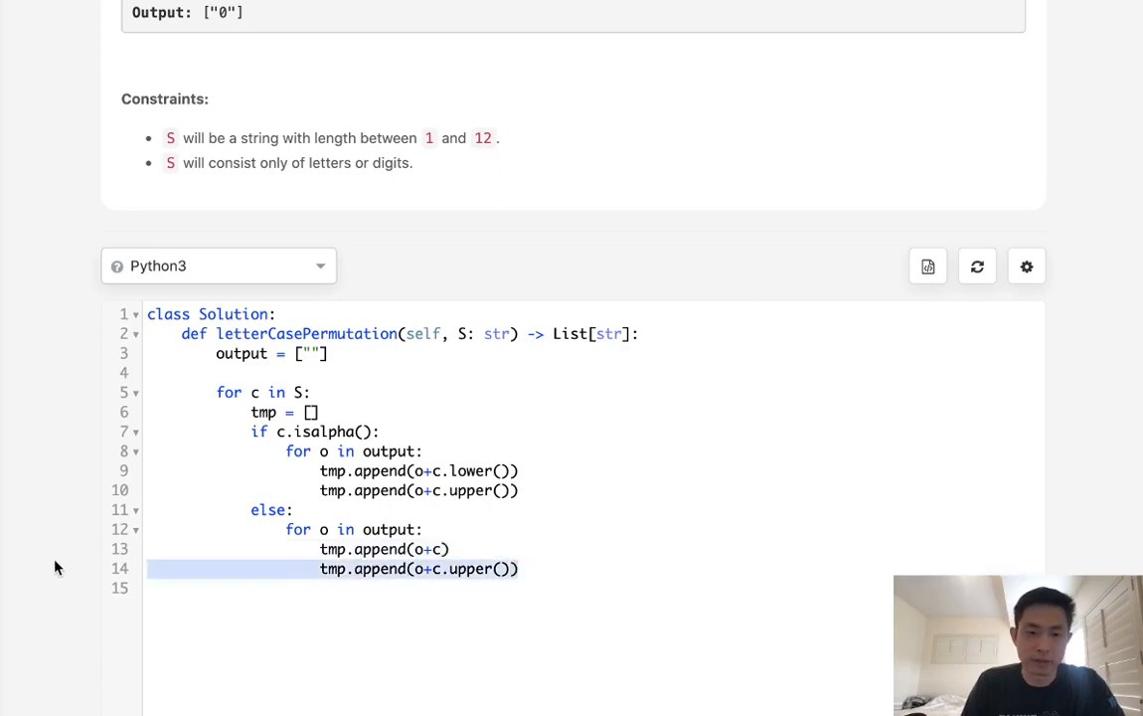
{"action": "key", "text": "Delete"}
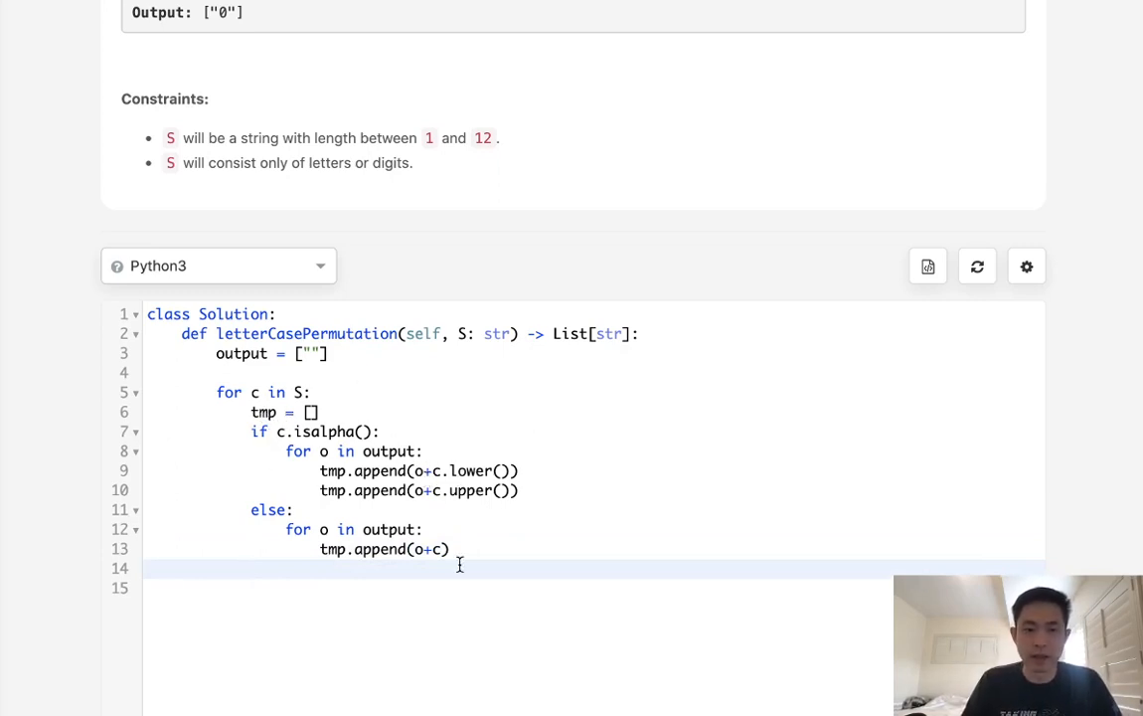
{"action": "type", "text": "output ="}
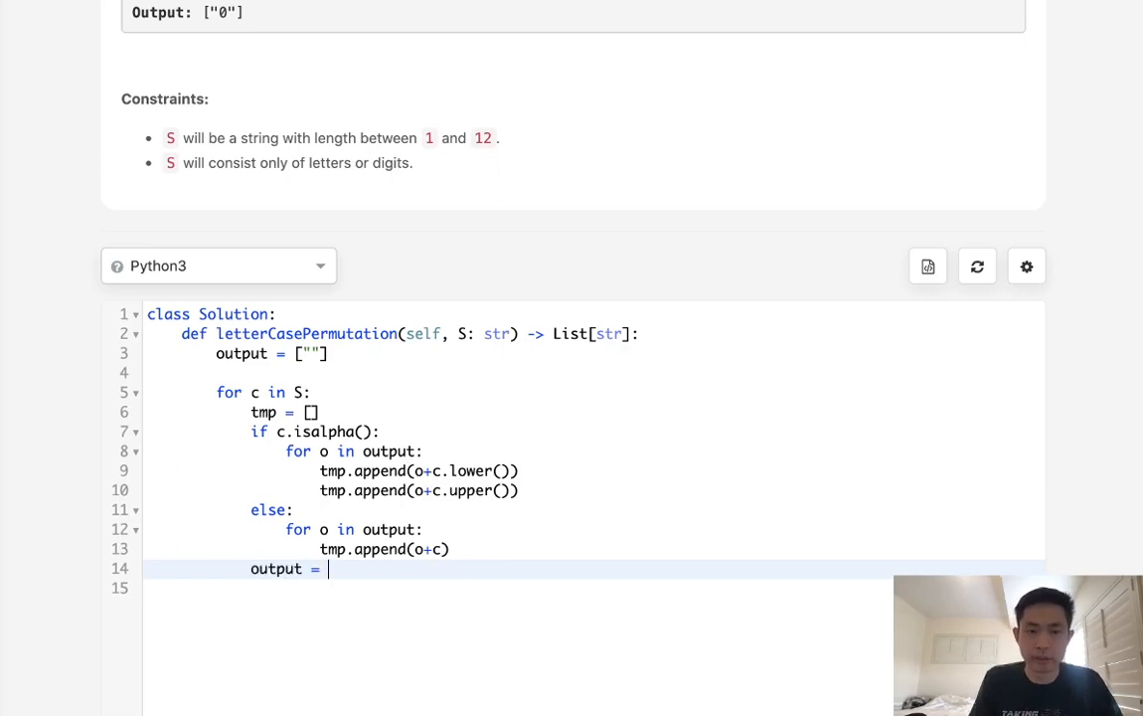
{"action": "type", "text": "tmp"}
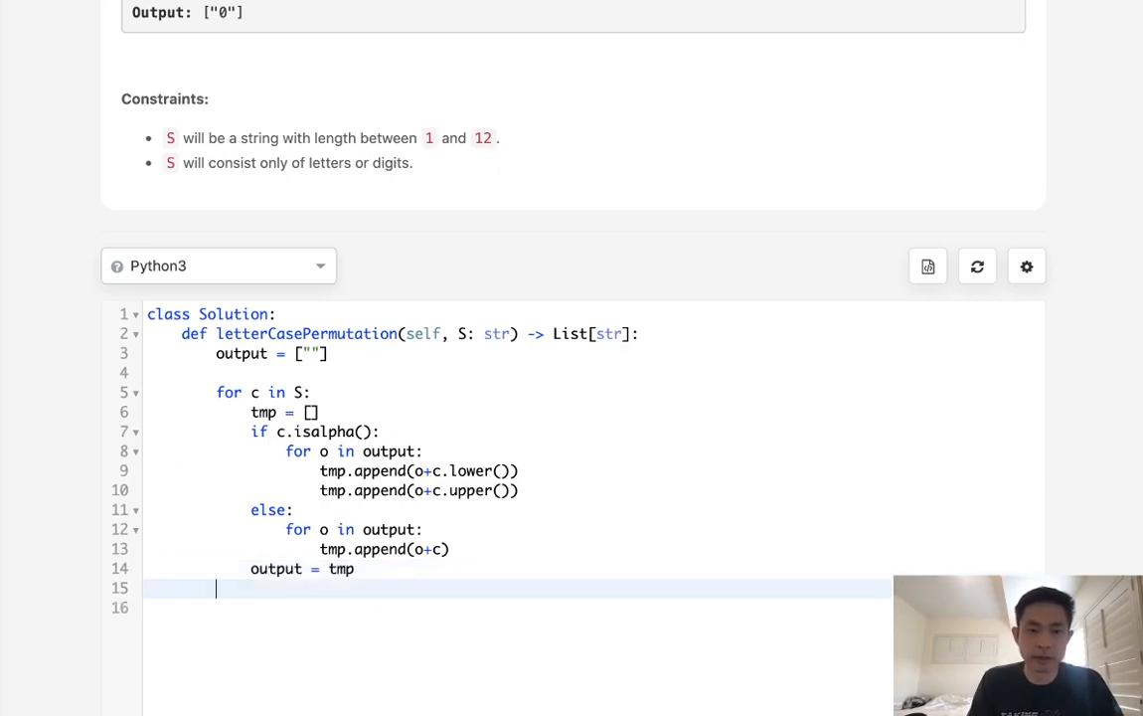
{"action": "key", "text": "enter"}
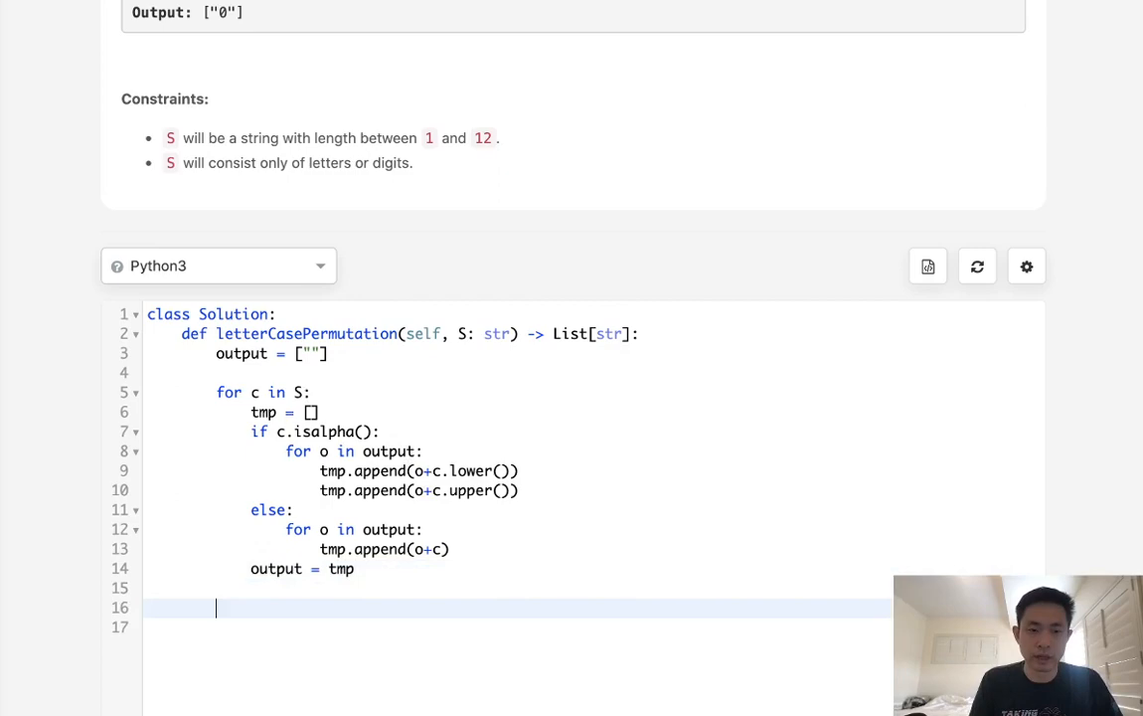
{"action": "type", "text": "return output"}
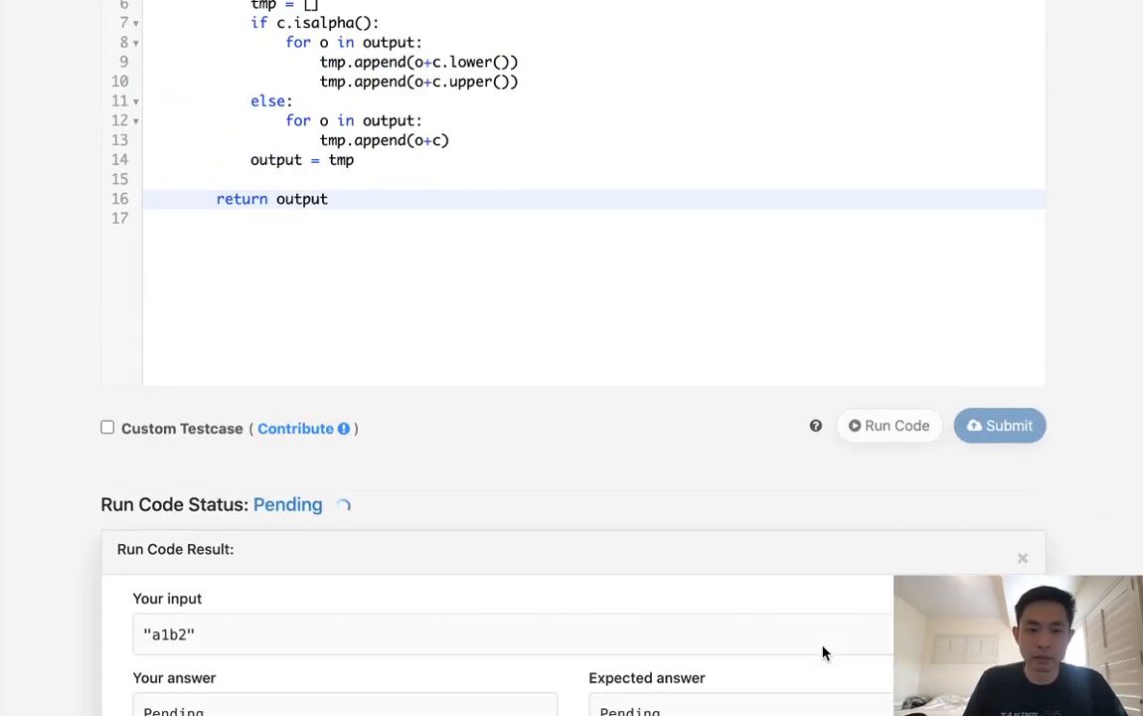
Run the solution on the a1b2 example, confirm the four permutations match, and submit it.
{"action": "left_click", "coordinate": [887, 425]}
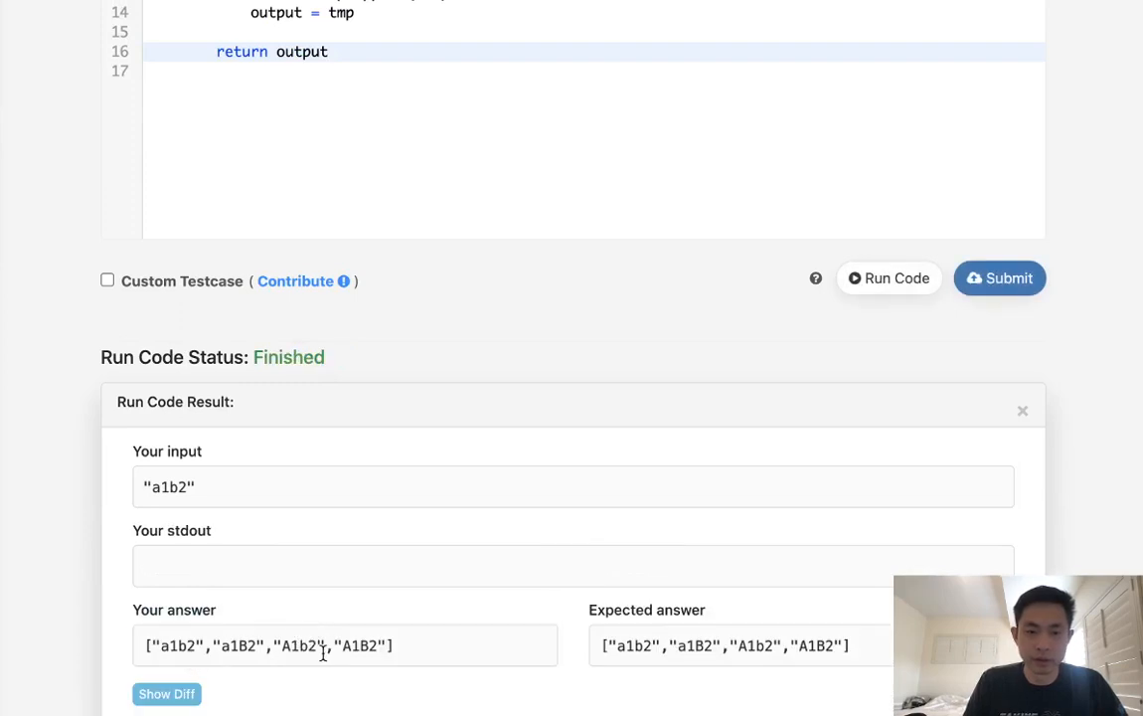
{"action": "mouse_move", "coordinate": [739, 640]}
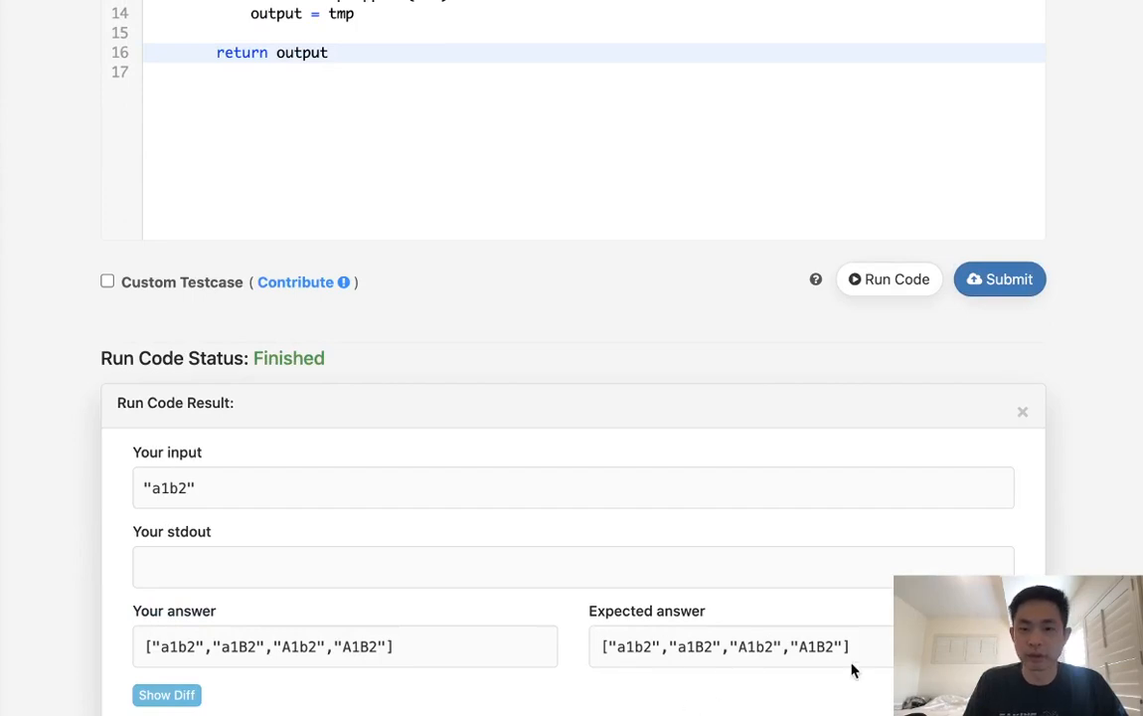
{"action": "mouse_move", "coordinate": [732, 612]}
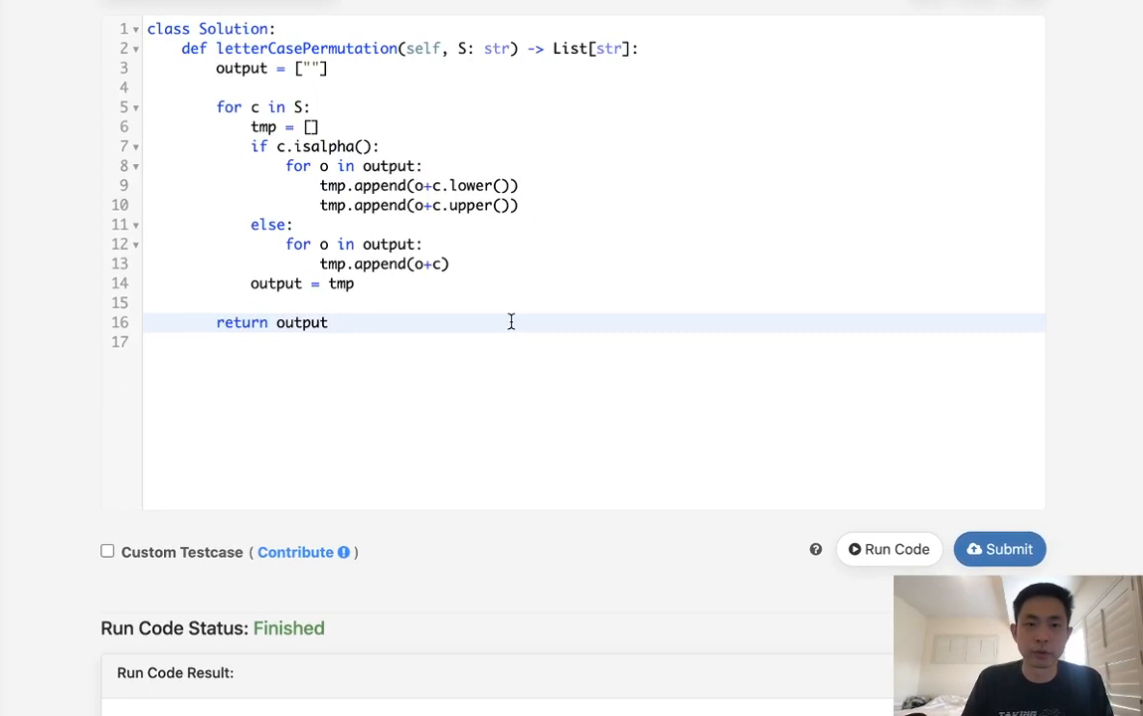
{"action": "left_click", "coordinate": [998, 549]}
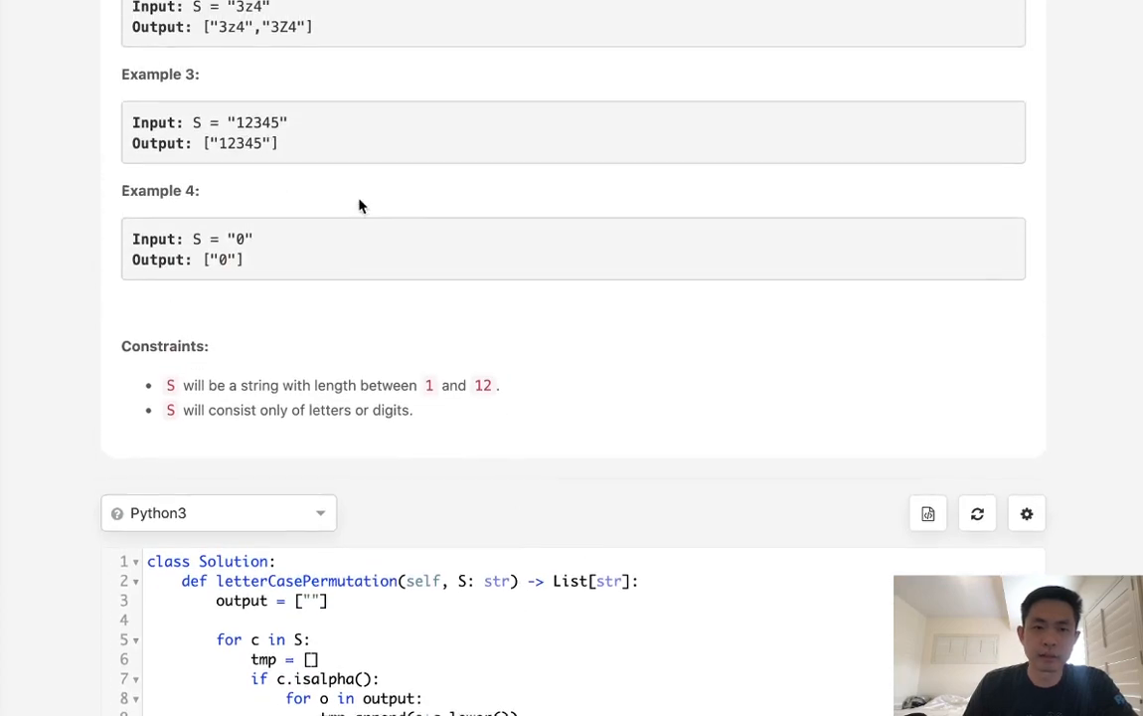
Scroll through the Submission Result showing the solution Accepted.
{"action": "scroll", "scroll_direction": "down", "scroll_amount": 3}
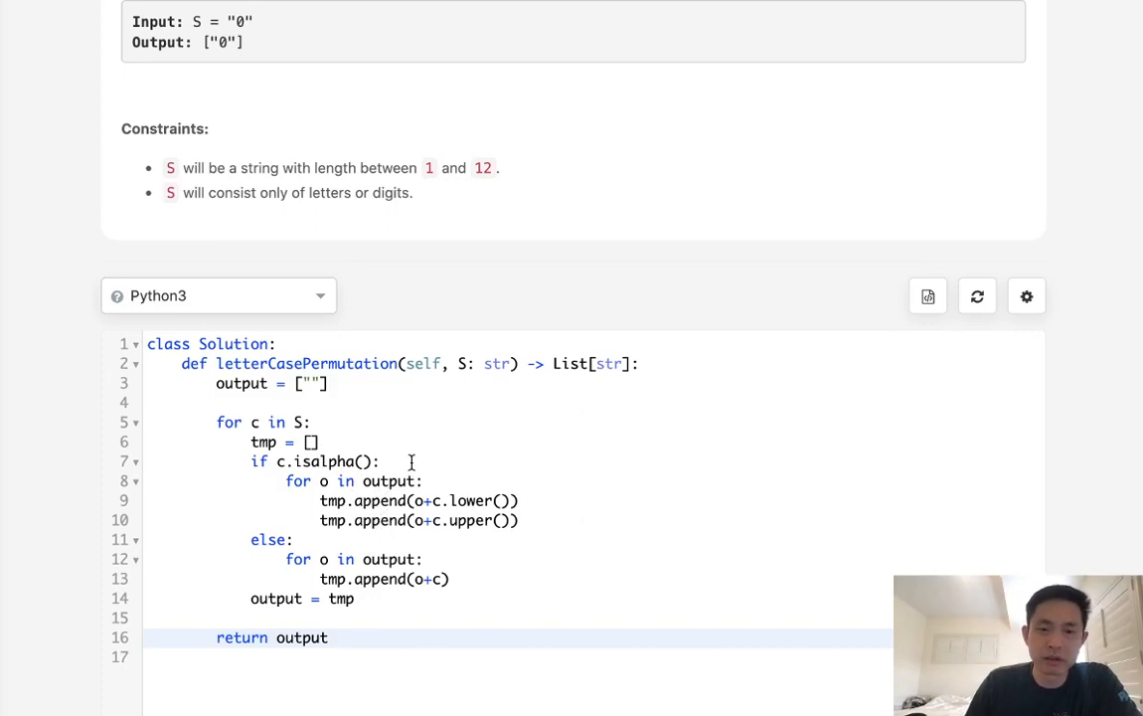
{"action": "scroll", "scroll_direction": "down", "scroll_amount": 3}
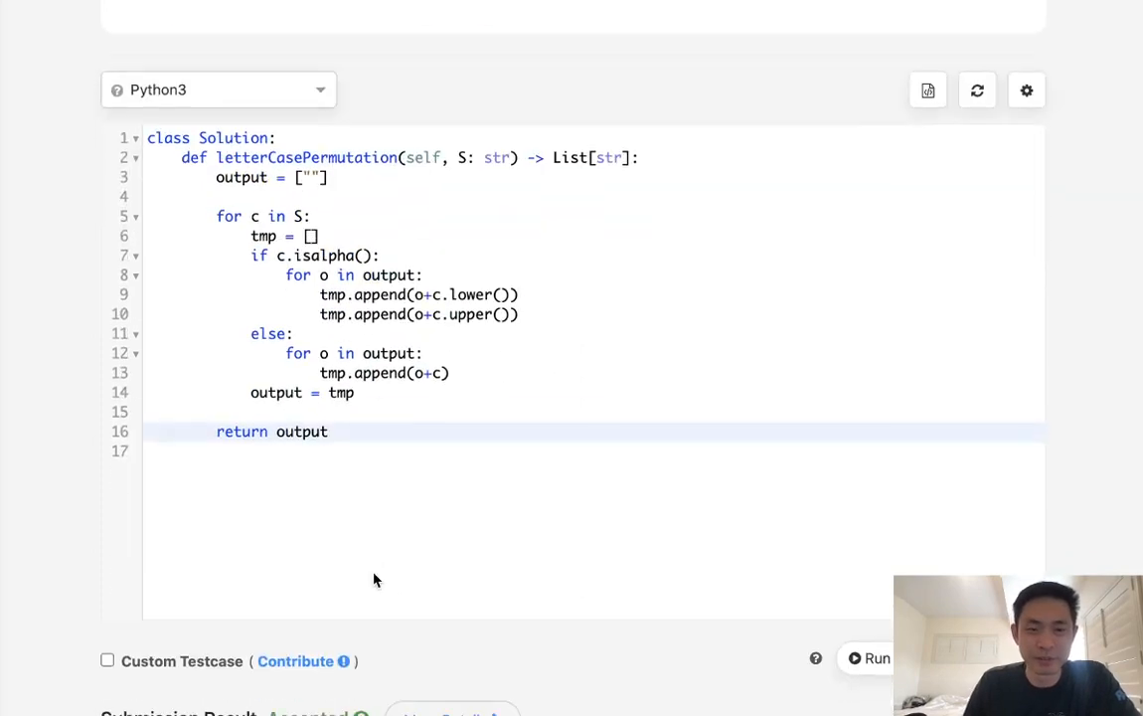
{"action": "mouse_move", "coordinate": [426, 513]}
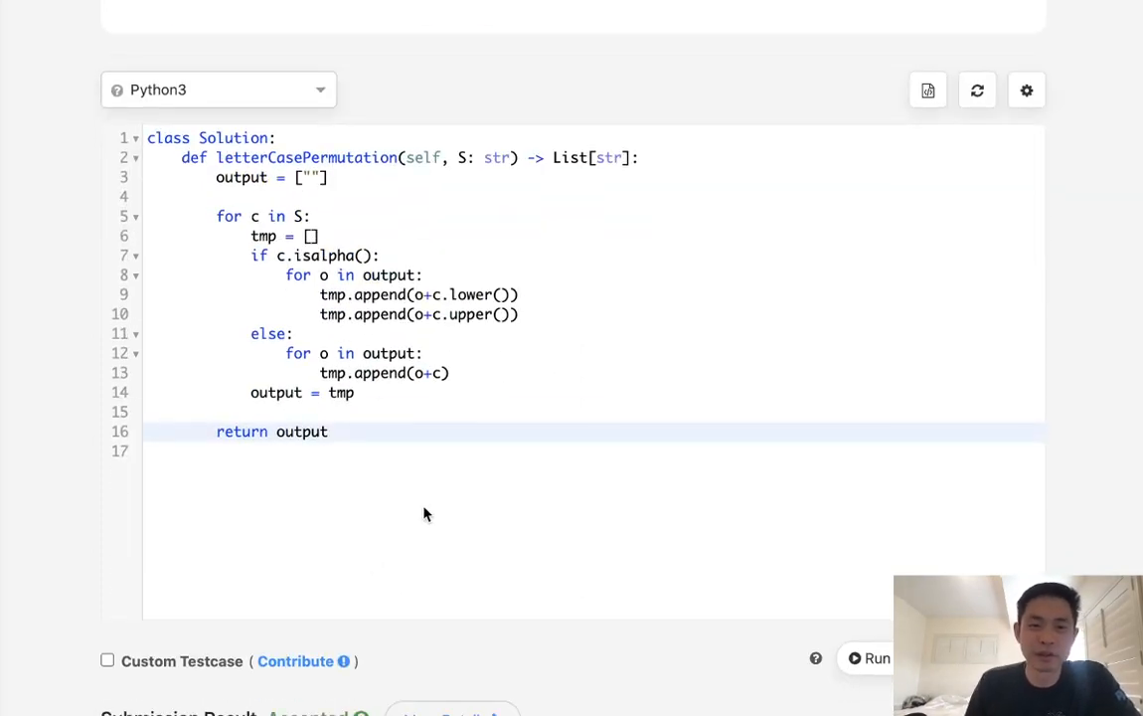